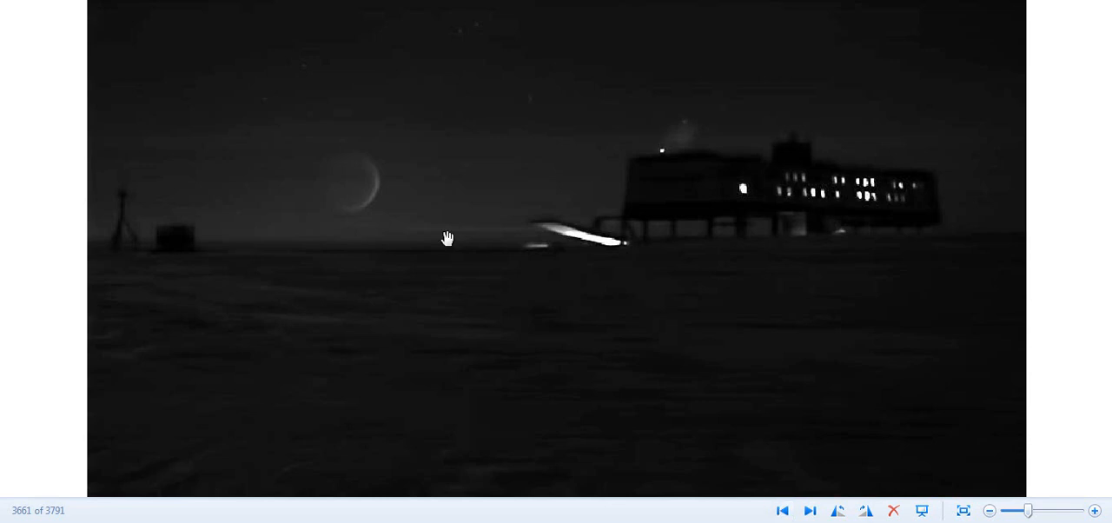
mouse_move(345, 175)
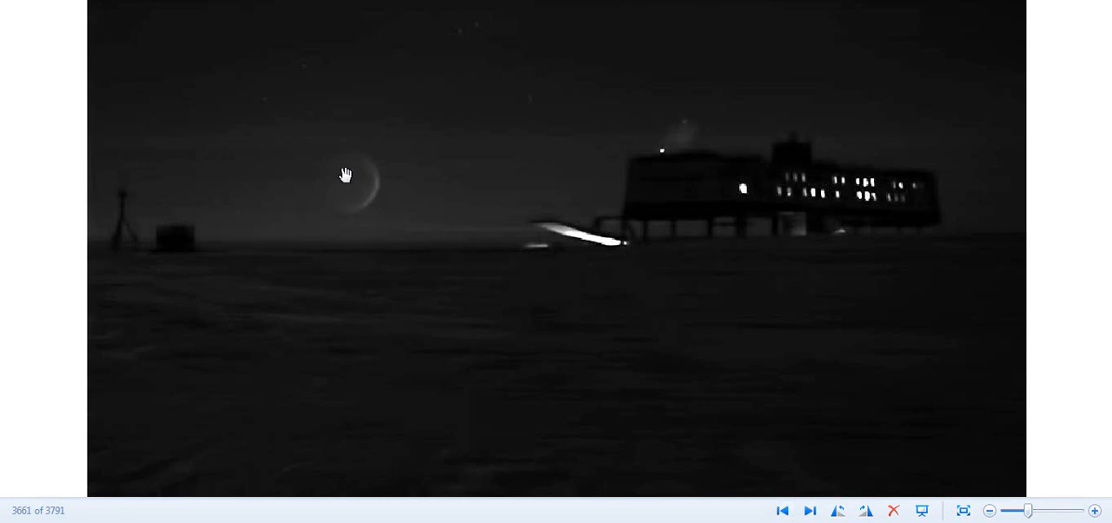
mouse_move(414, 328)
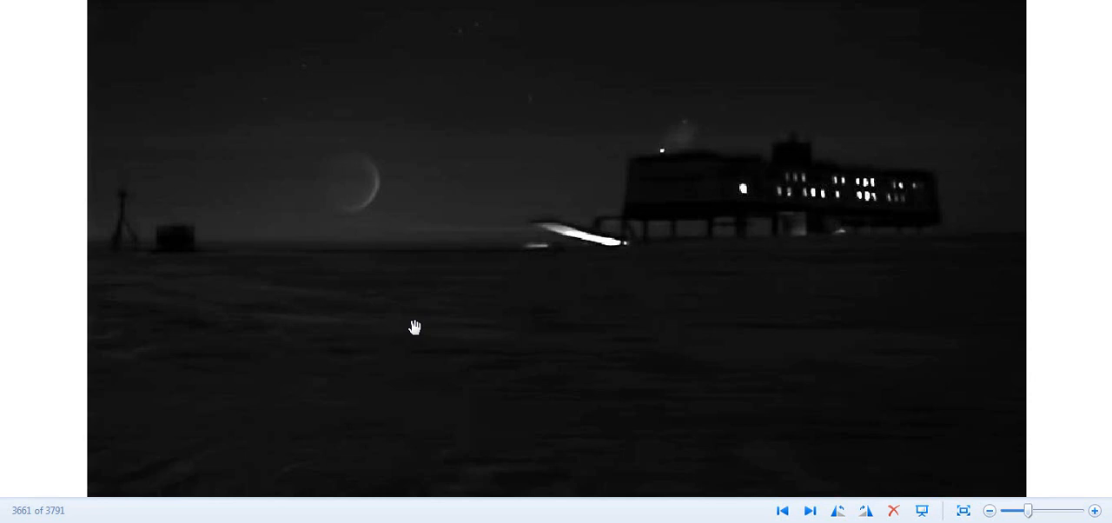
mouse_move(334, 166)
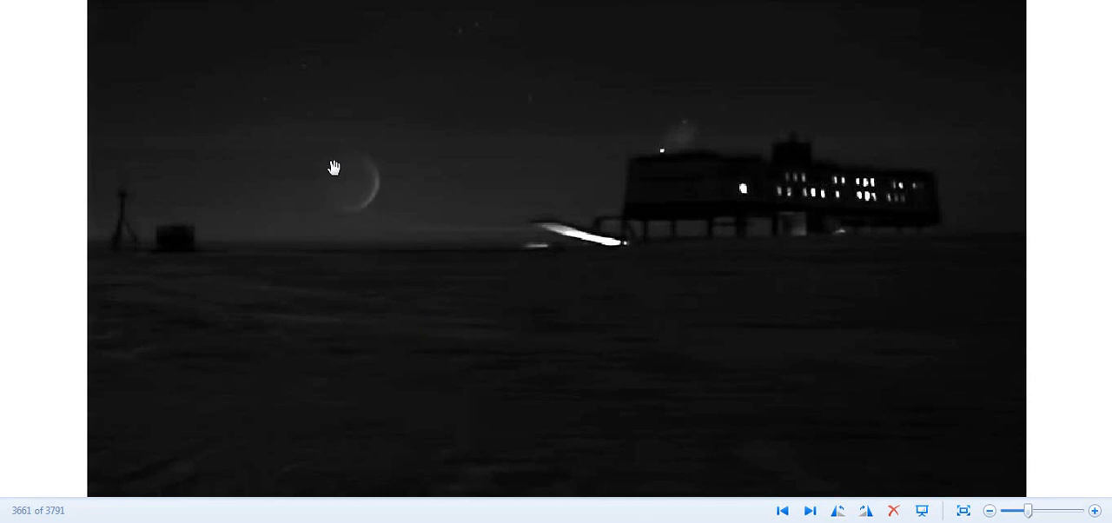
mouse_move(448, 237)
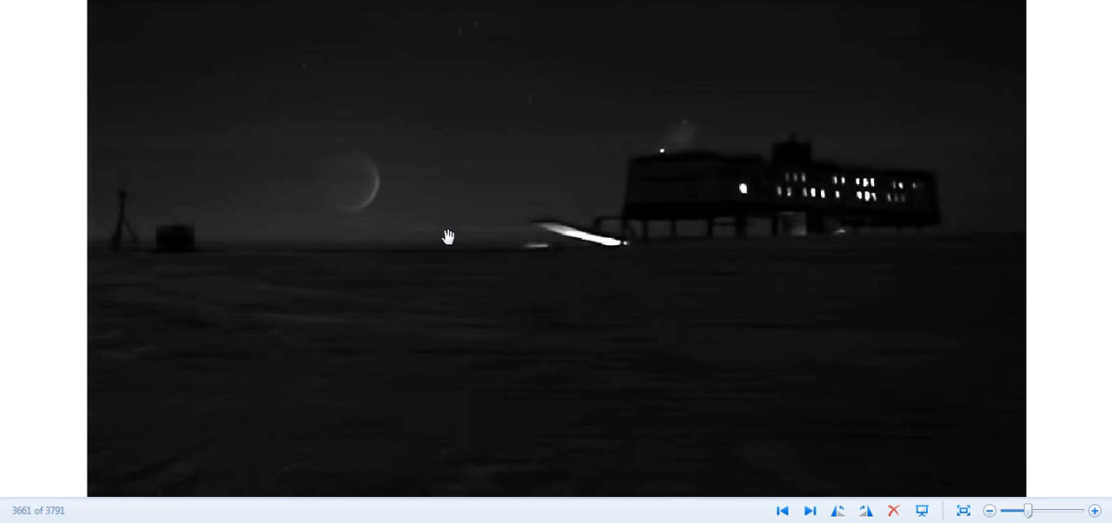
mouse_move(479, 313)
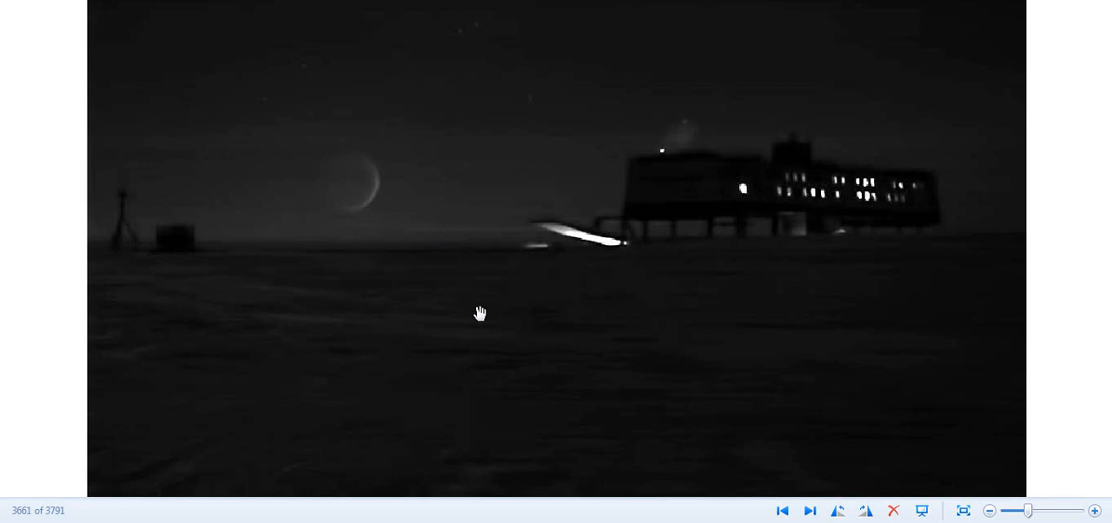
mouse_move(726, 461)
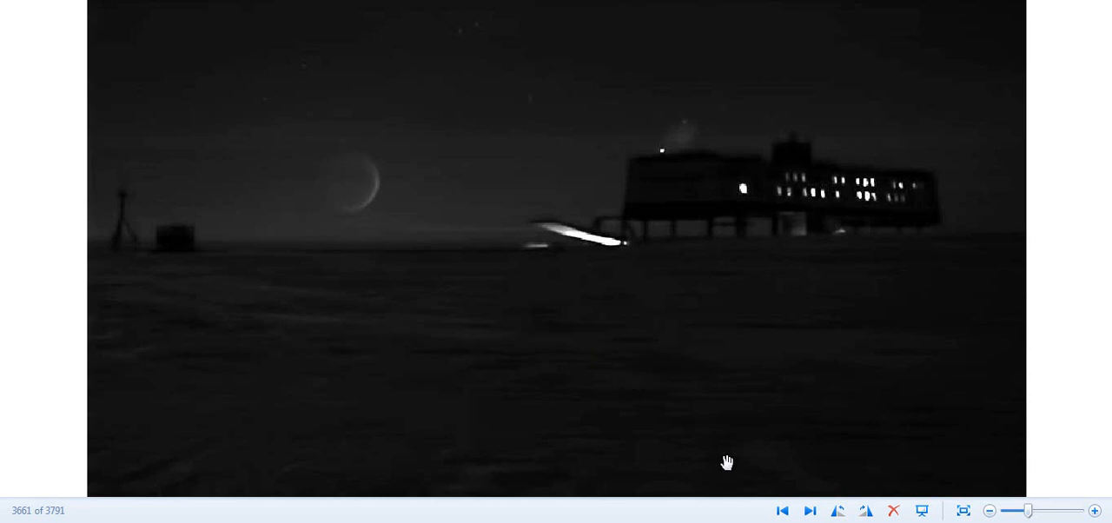
mouse_move(736, 469)
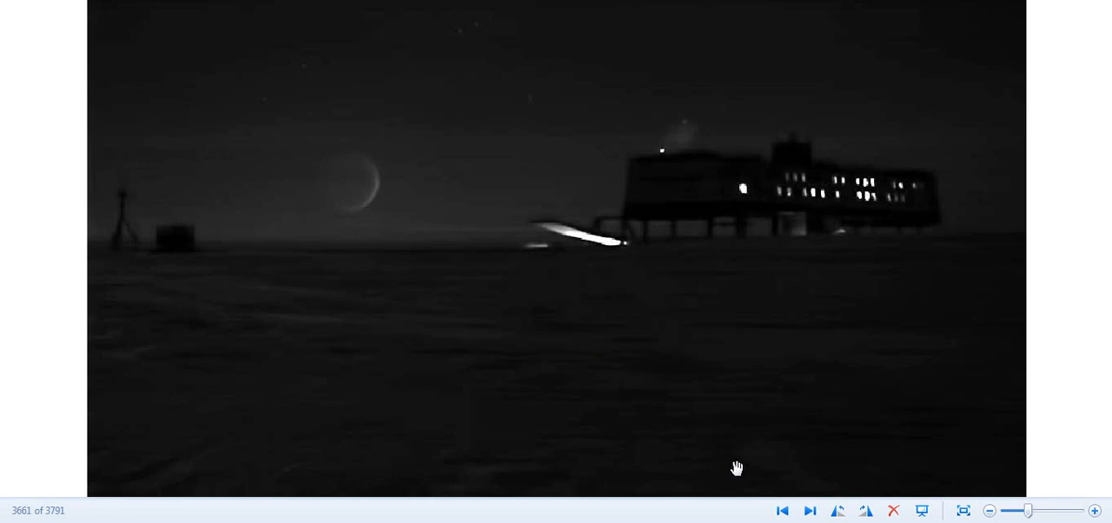
mouse_move(745, 513)
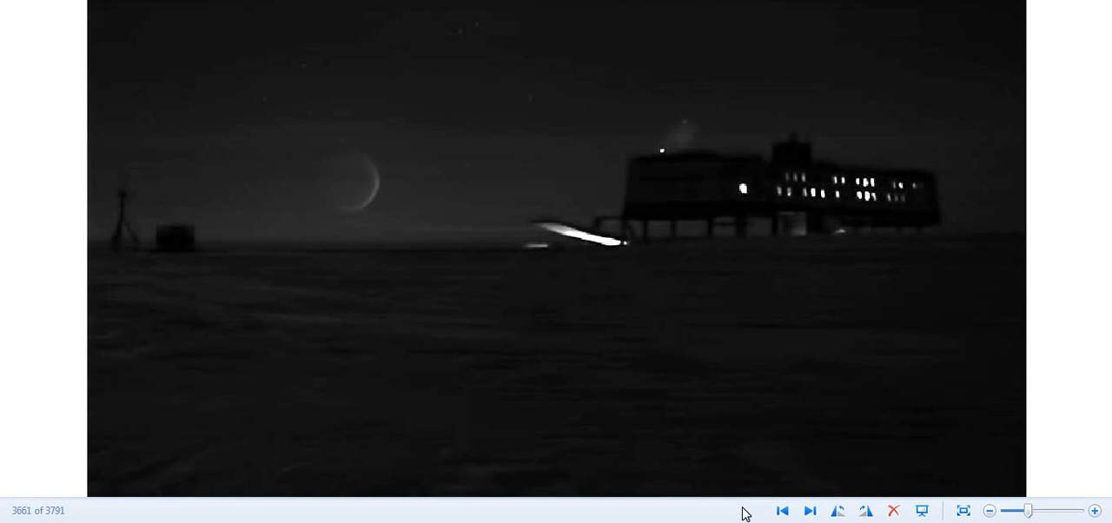
mouse_move(427, 282)
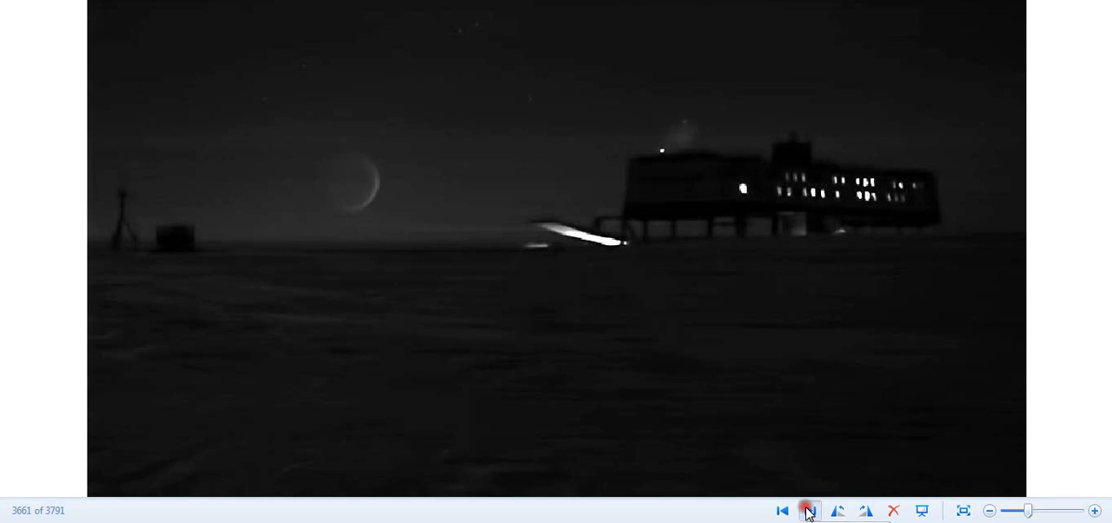
Advance through the volcano webcam stills from image 3661 to 3669, dated 5-16-2012
click(809, 511)
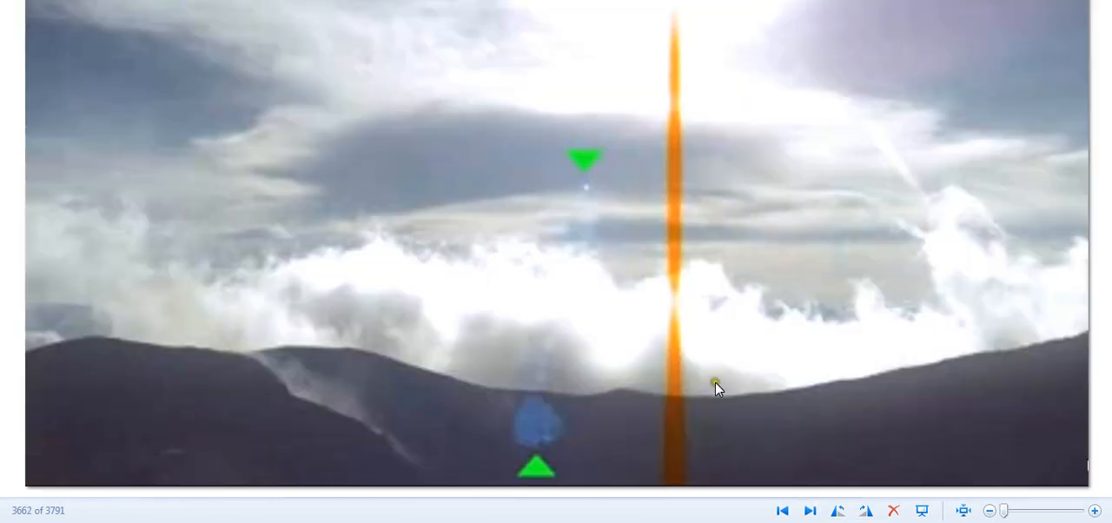
mouse_move(596, 194)
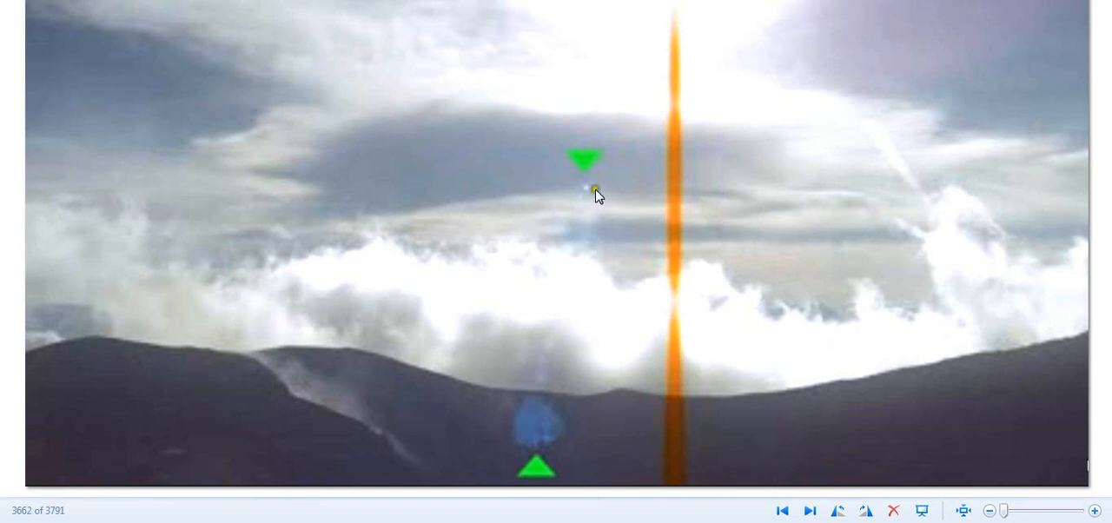
mouse_move(670, 308)
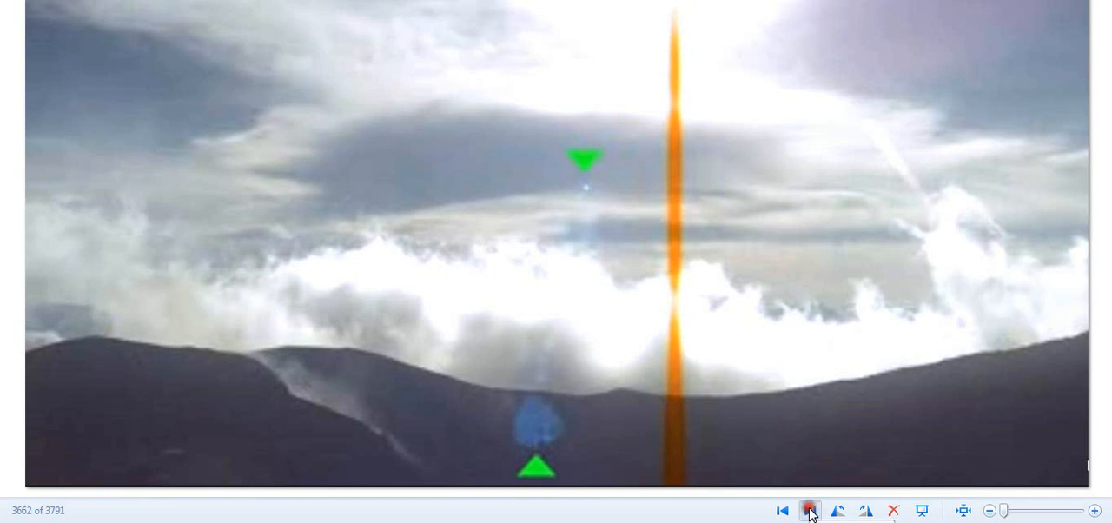
click(809, 510)
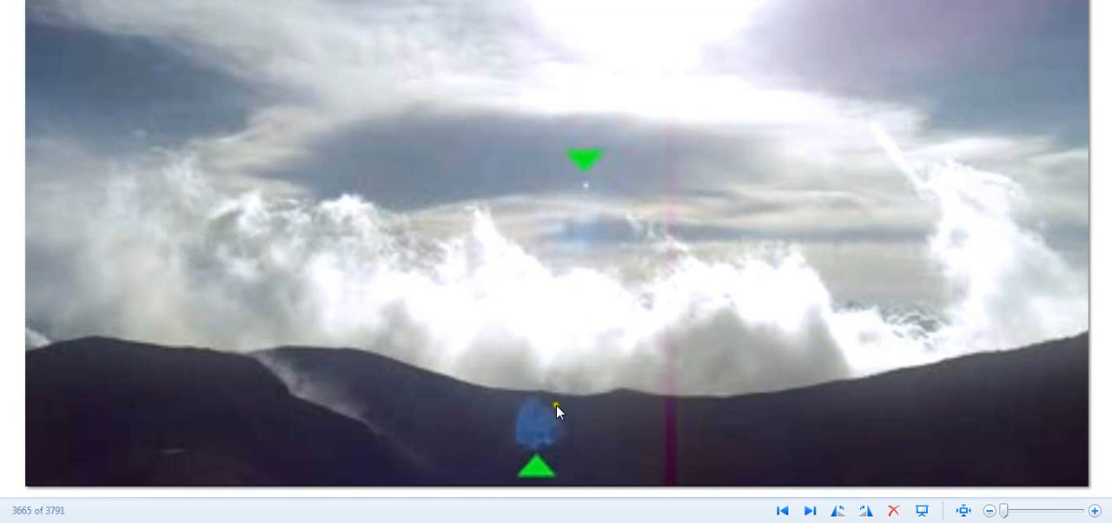
mouse_move(590, 202)
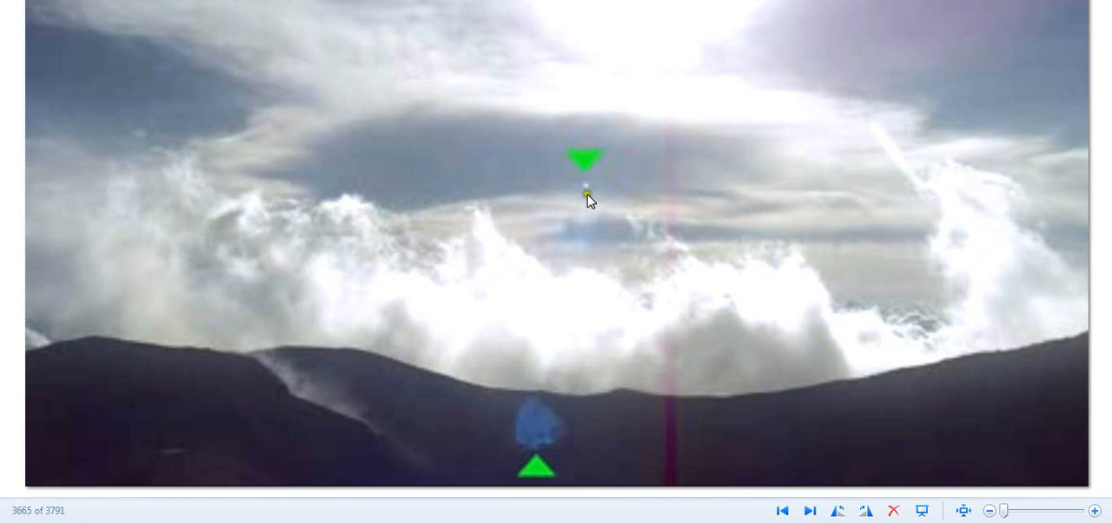
mouse_move(658, 387)
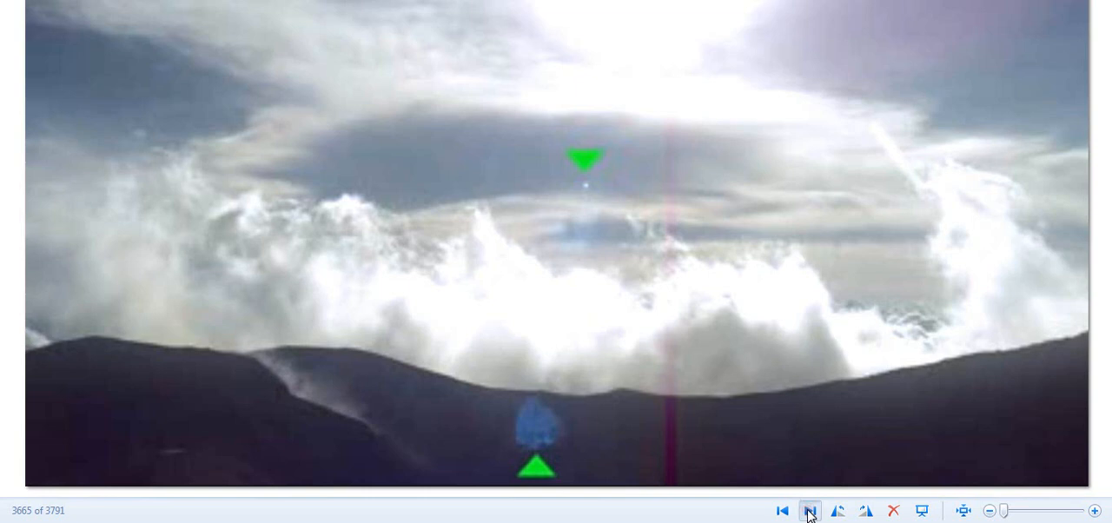
click(808, 511)
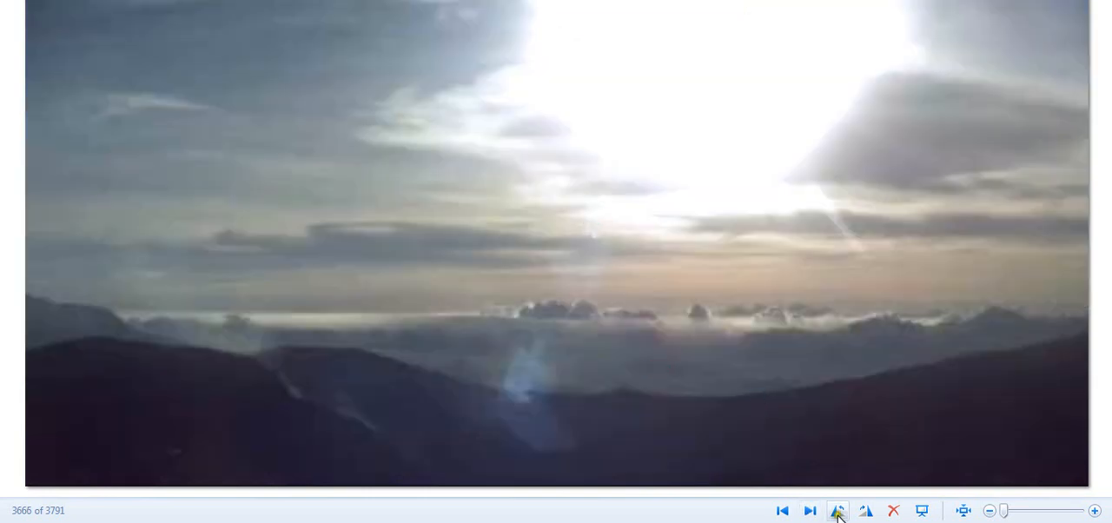
click(809, 511)
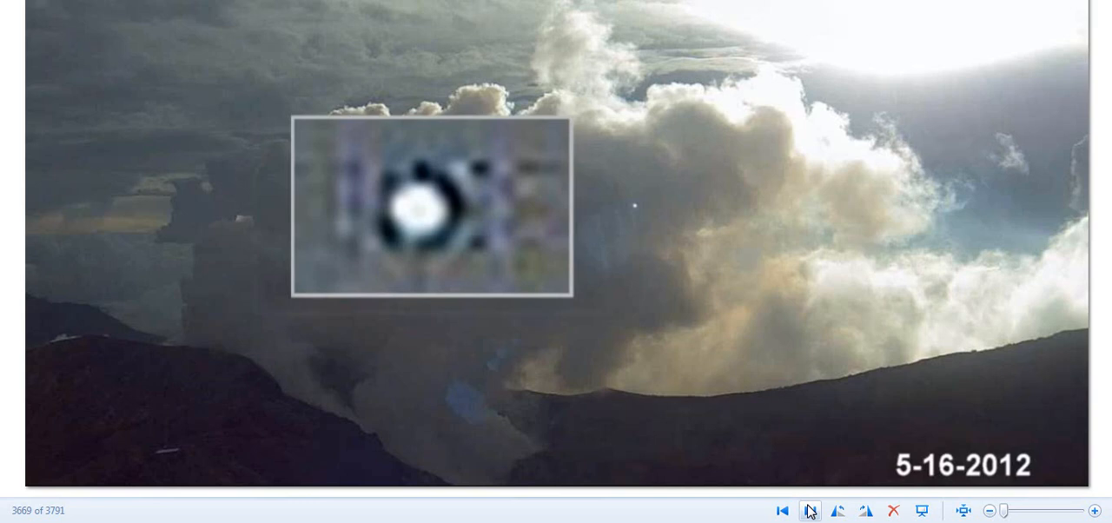
Page forward through the July 2012 sky stills (7-09, 7-13, 7-26)
click(809, 510)
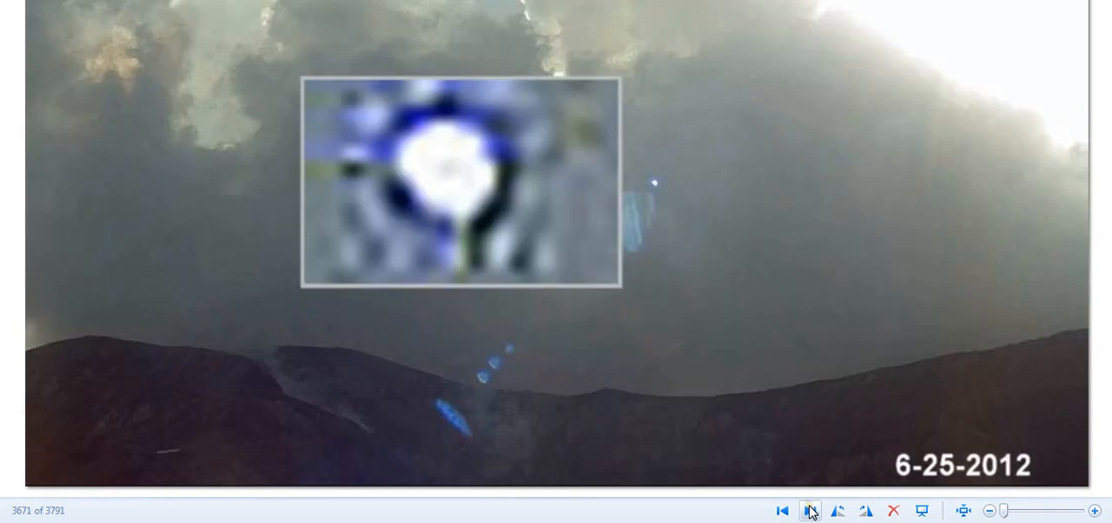
click(809, 510)
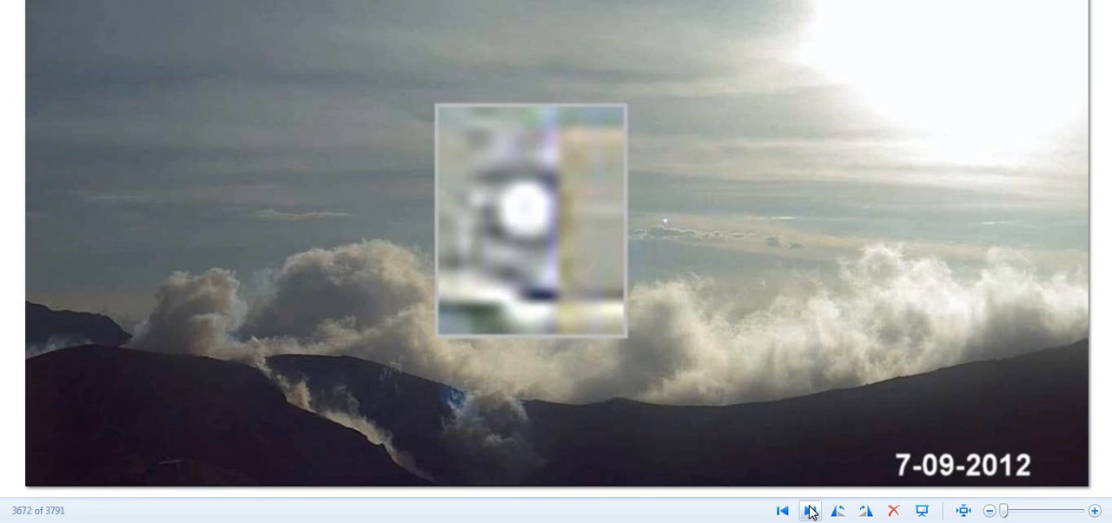
click(810, 510)
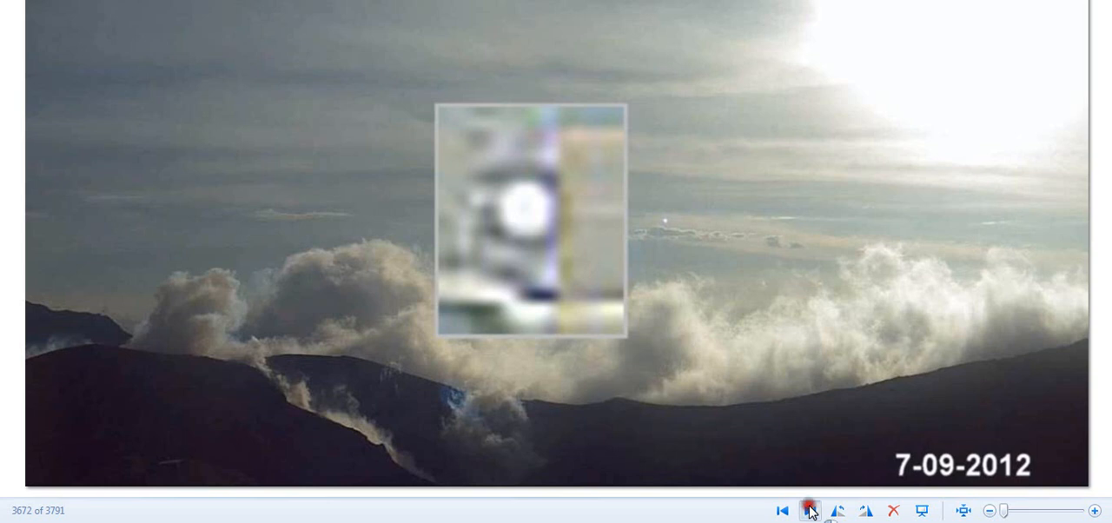
click(809, 510)
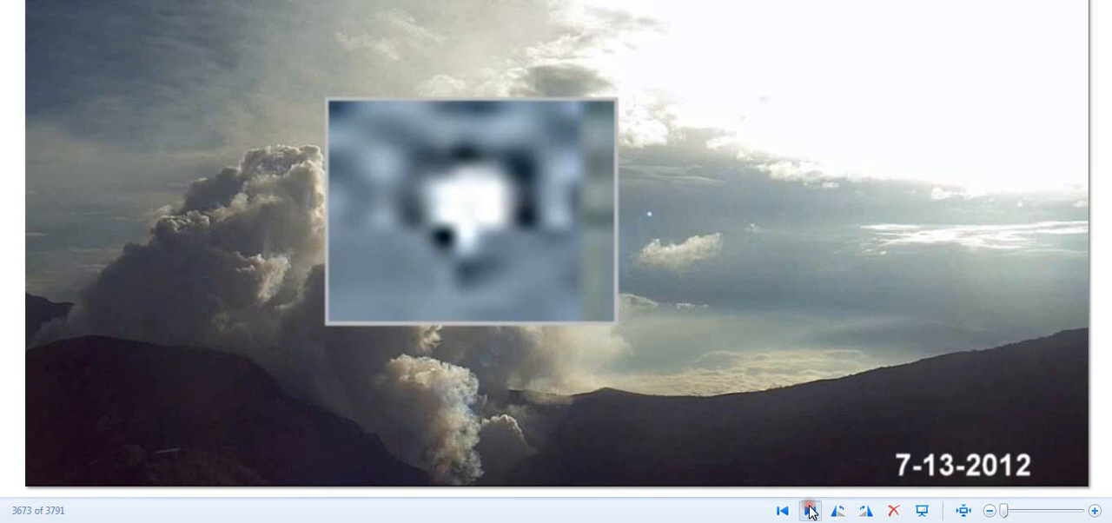
click(809, 510)
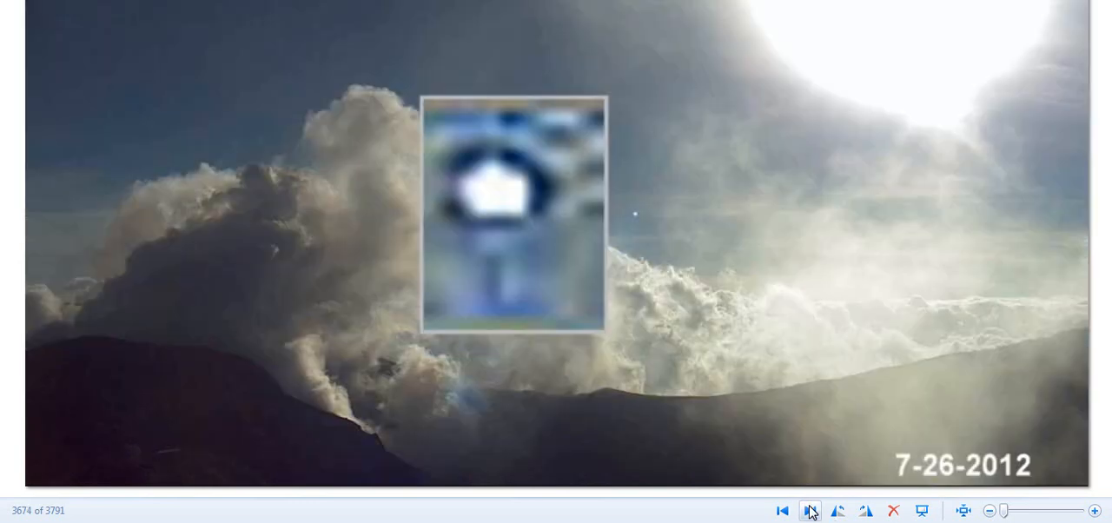
click(808, 510)
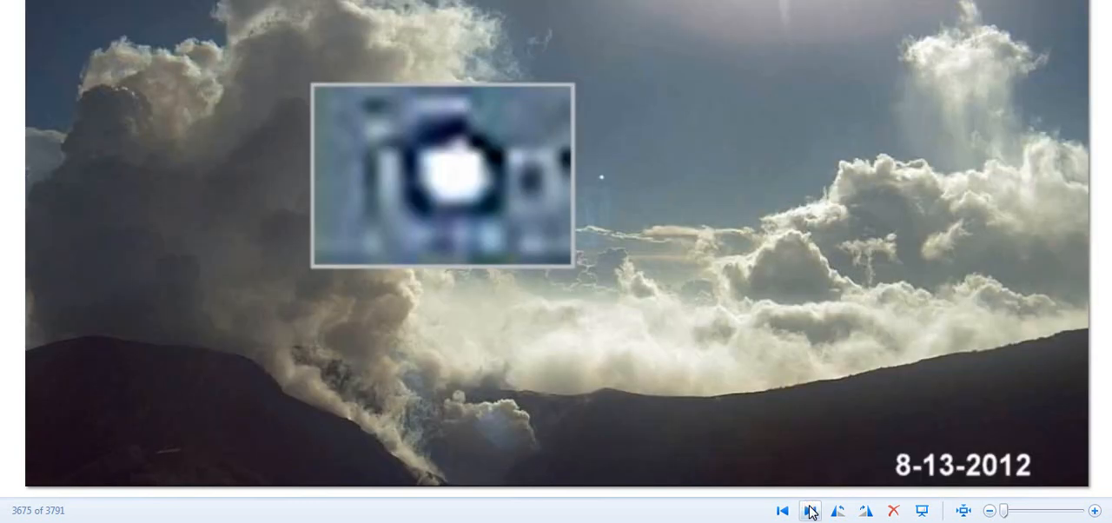
click(809, 510)
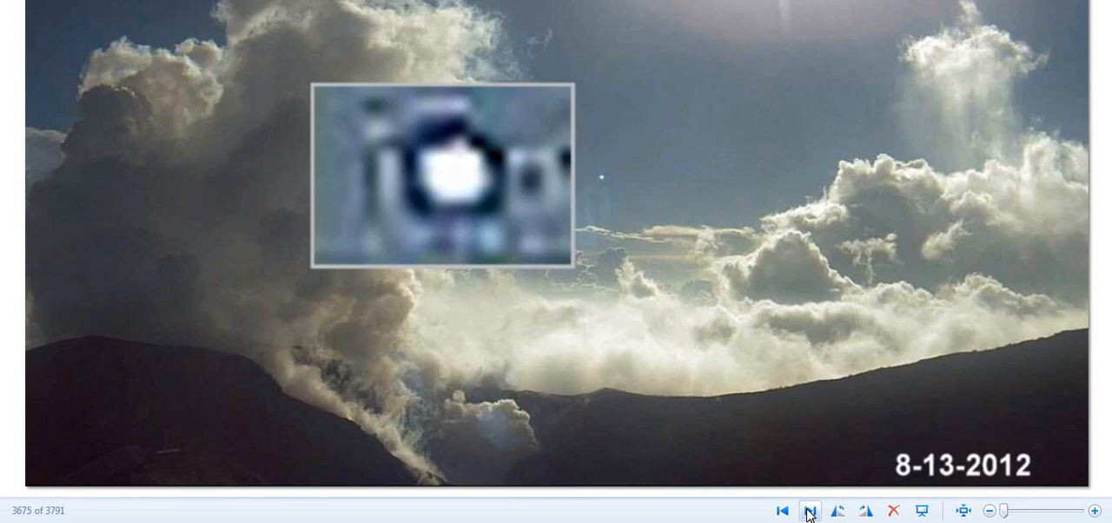
Continue through the 8-27, 10-28, 11-15 and 12-08-2012 stills
click(808, 510)
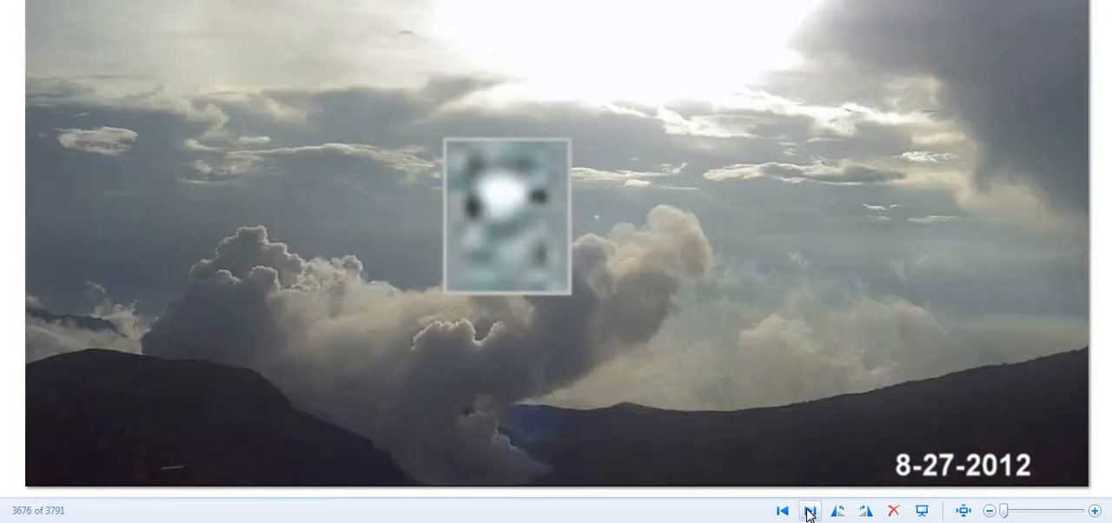
click(810, 511)
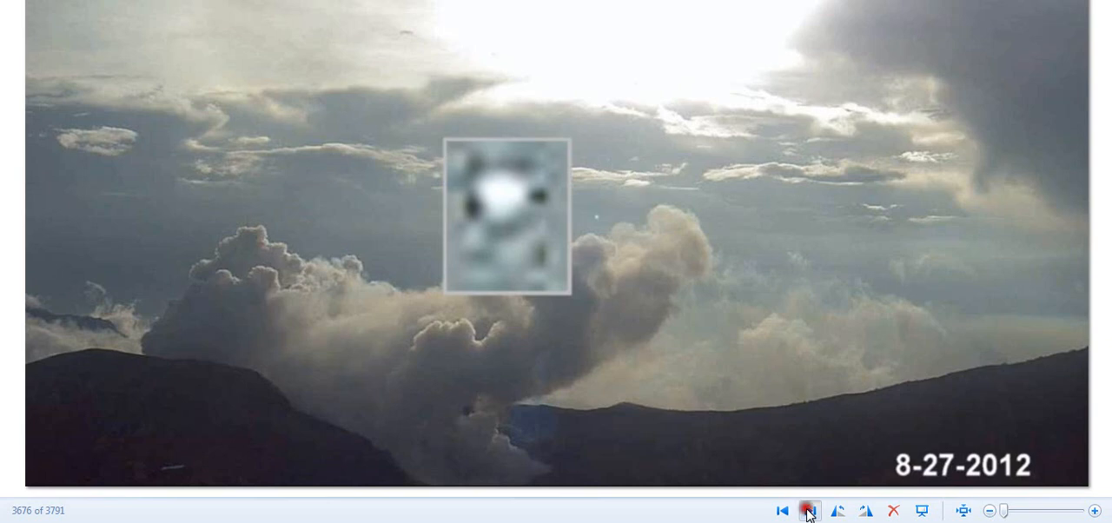
click(809, 510)
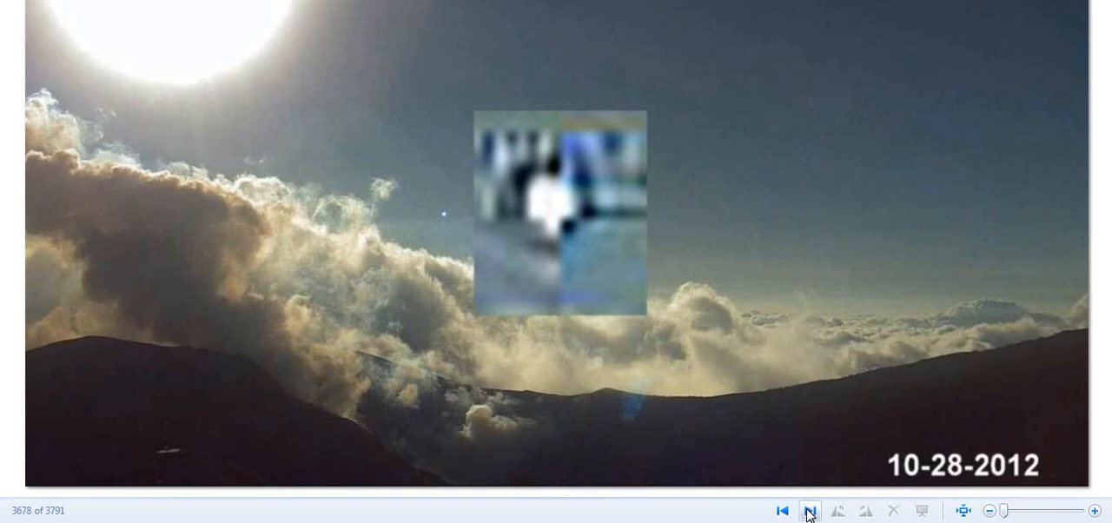
click(808, 511)
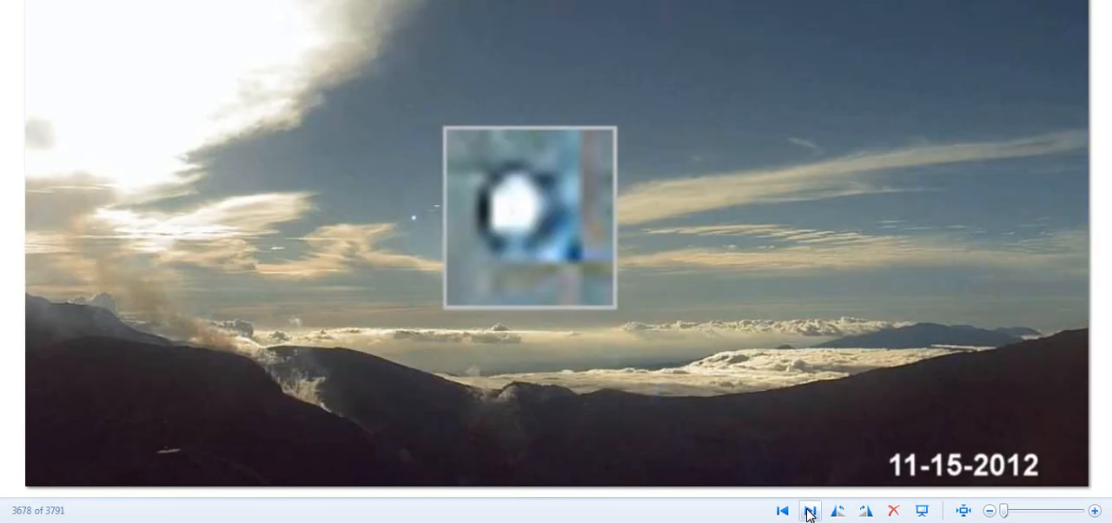
click(807, 511)
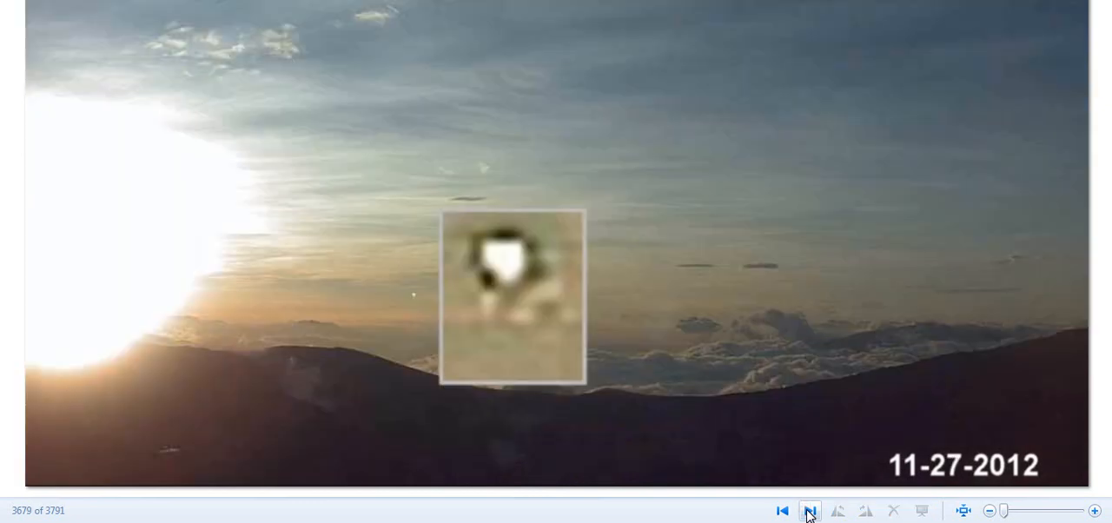
click(808, 511)
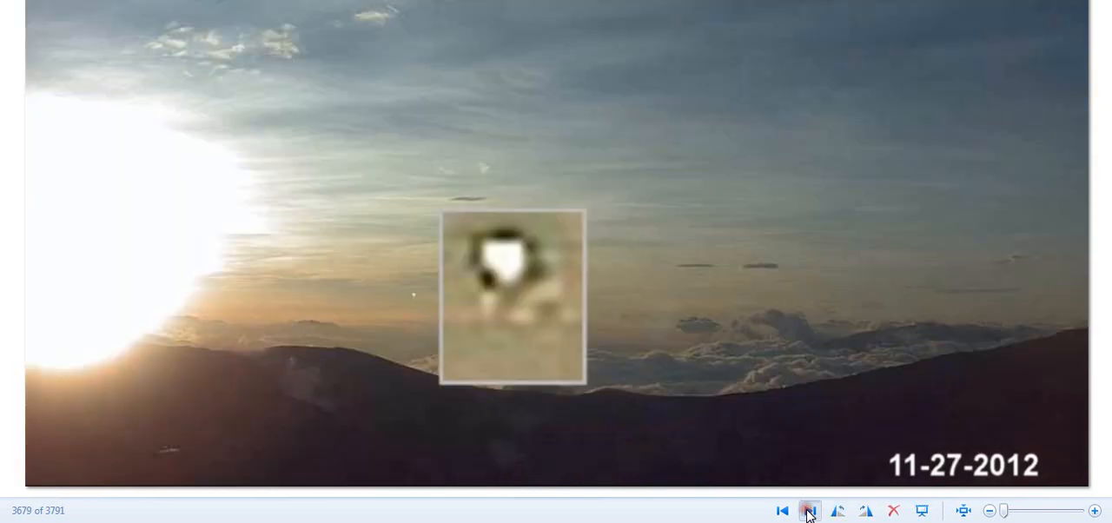
click(808, 510)
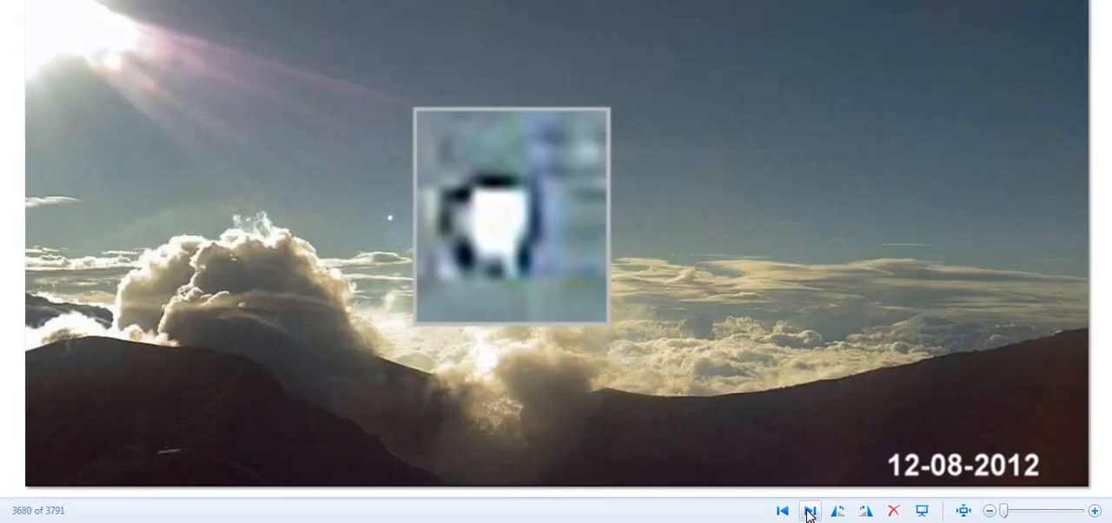
Advance through the early-2013 stills: 1-06, 1-12, 2-04 and 2-05-2013
click(808, 510)
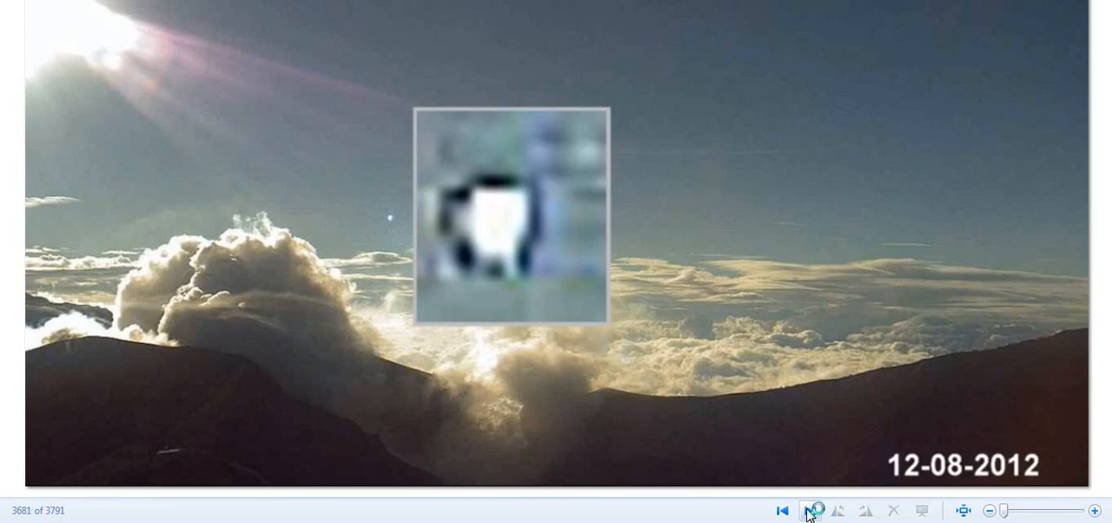
click(808, 510)
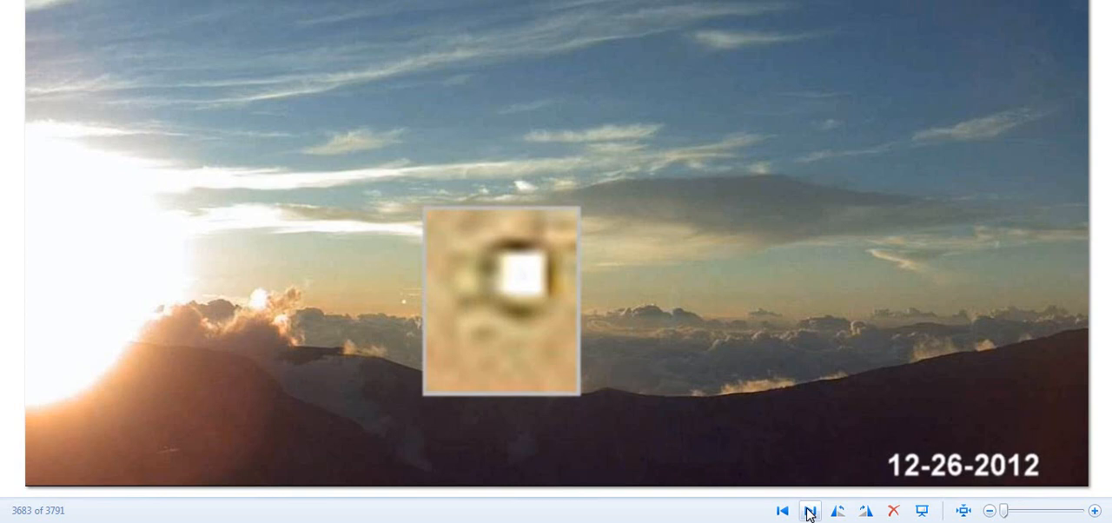
click(808, 510)
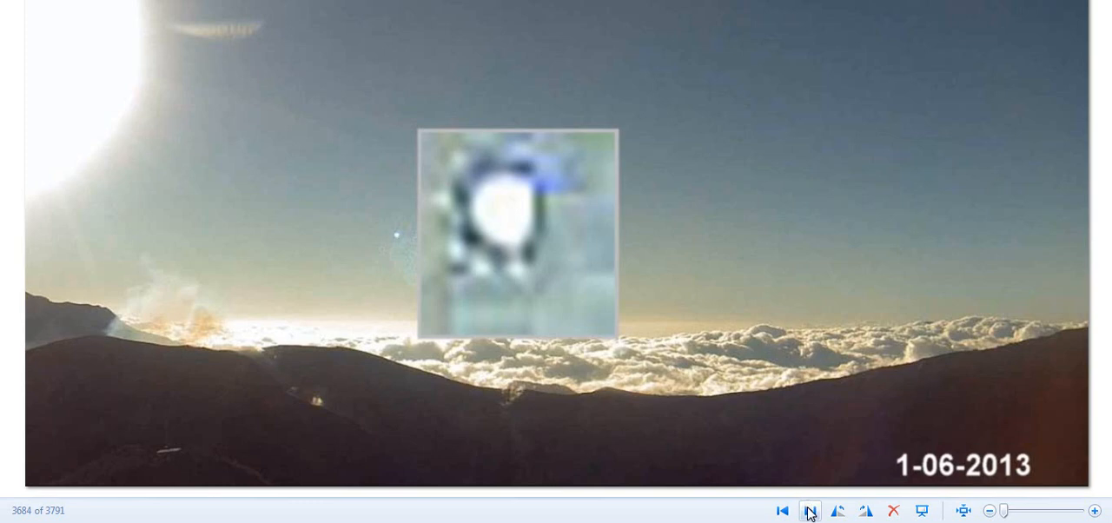
click(809, 510)
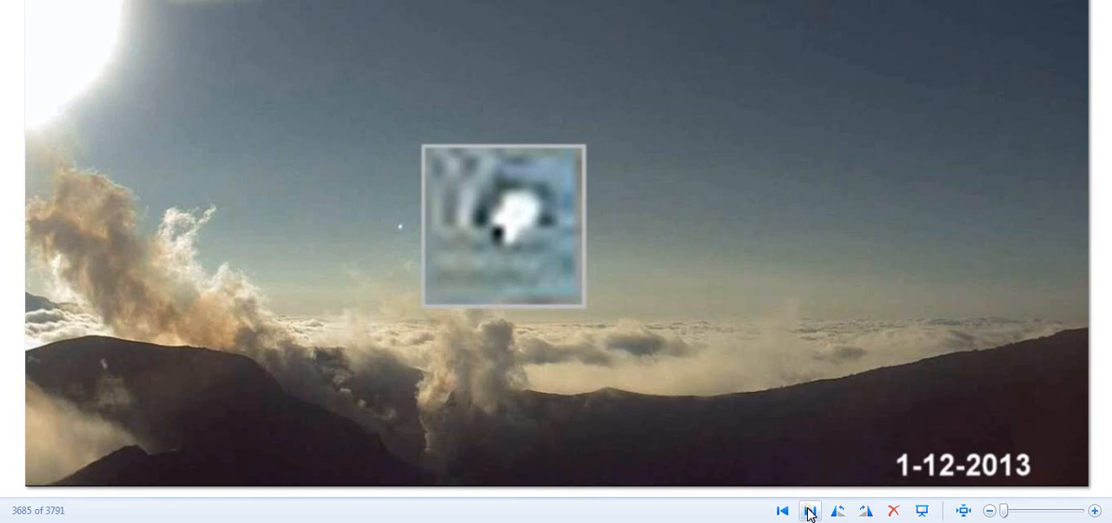
click(808, 511)
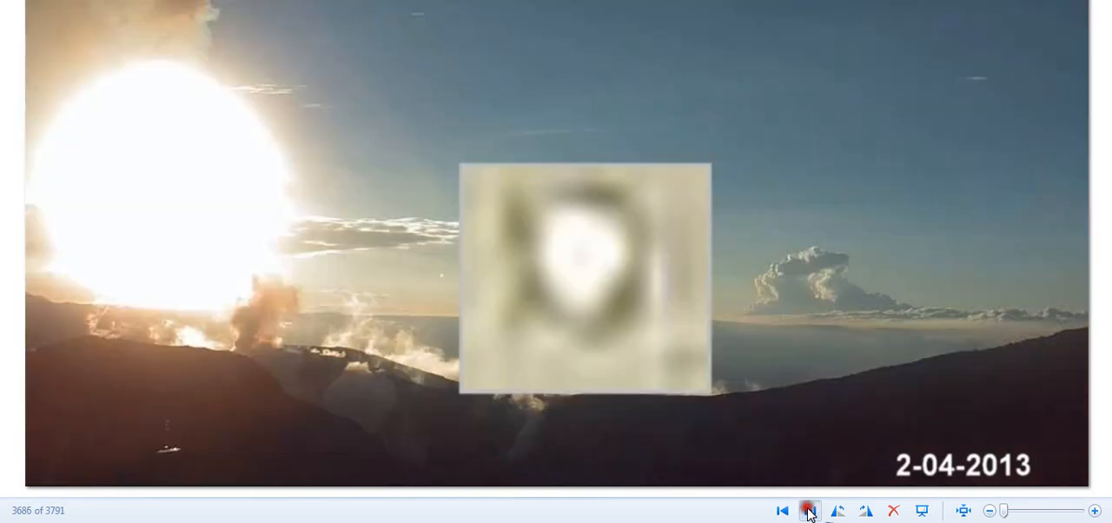
click(808, 510)
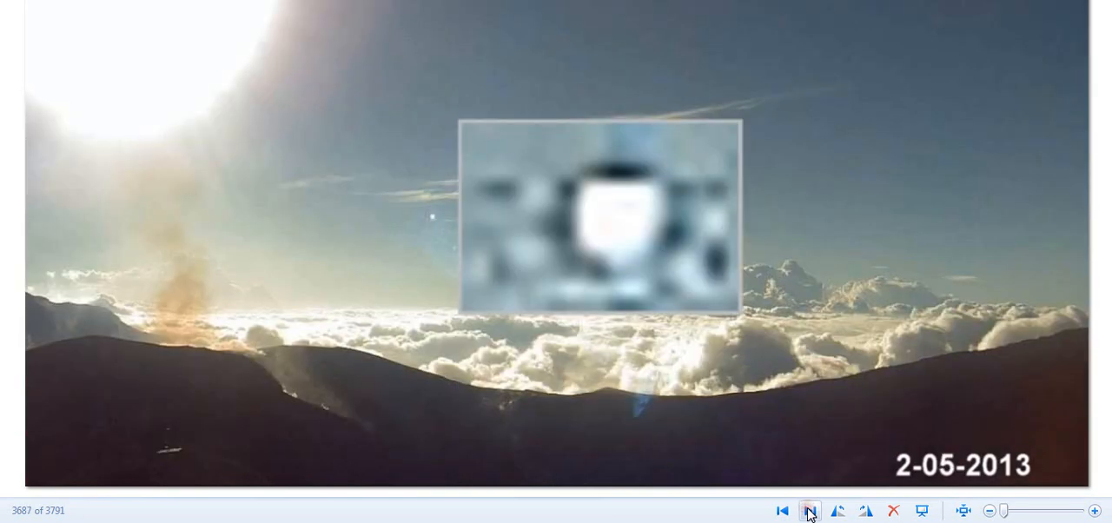
click(808, 510)
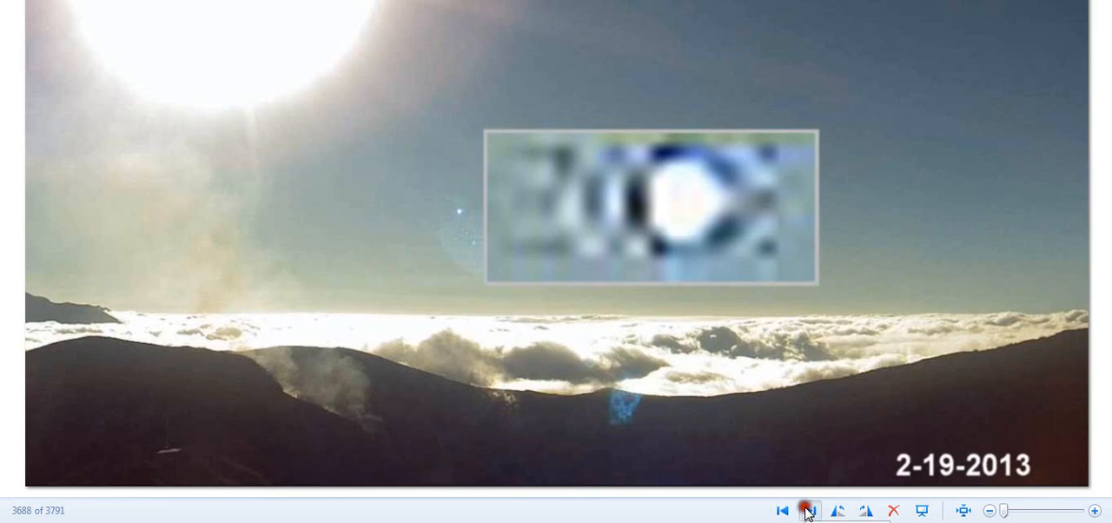
Move past the 2-22 and second 2-28-2013 stills to the 1-06-2013 comparison image
click(807, 510)
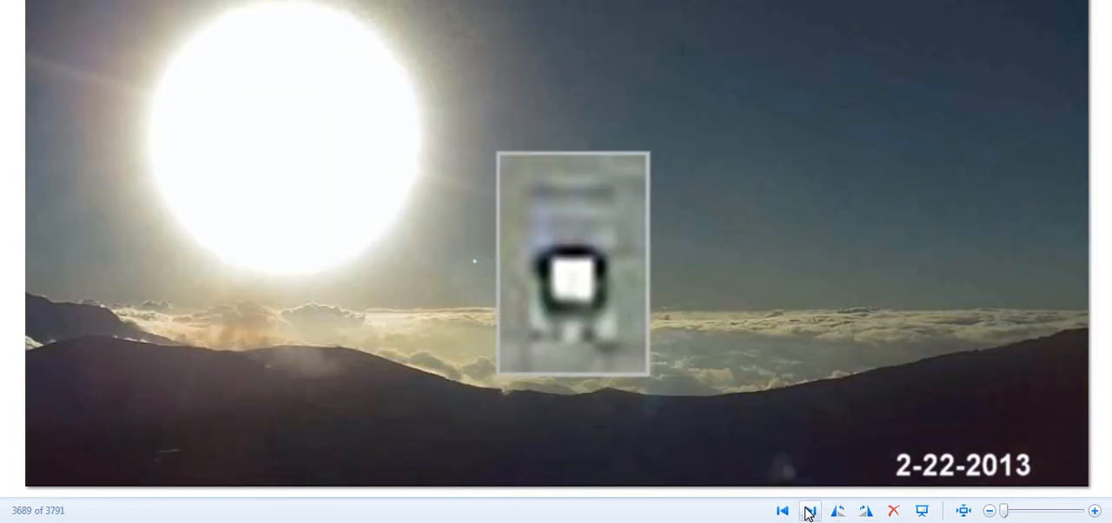
click(809, 510)
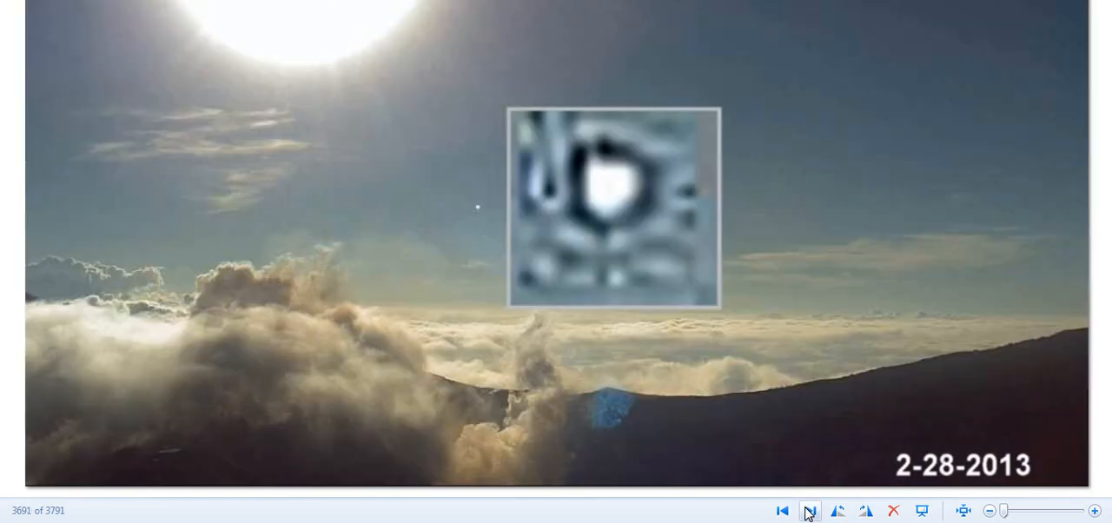
click(808, 511)
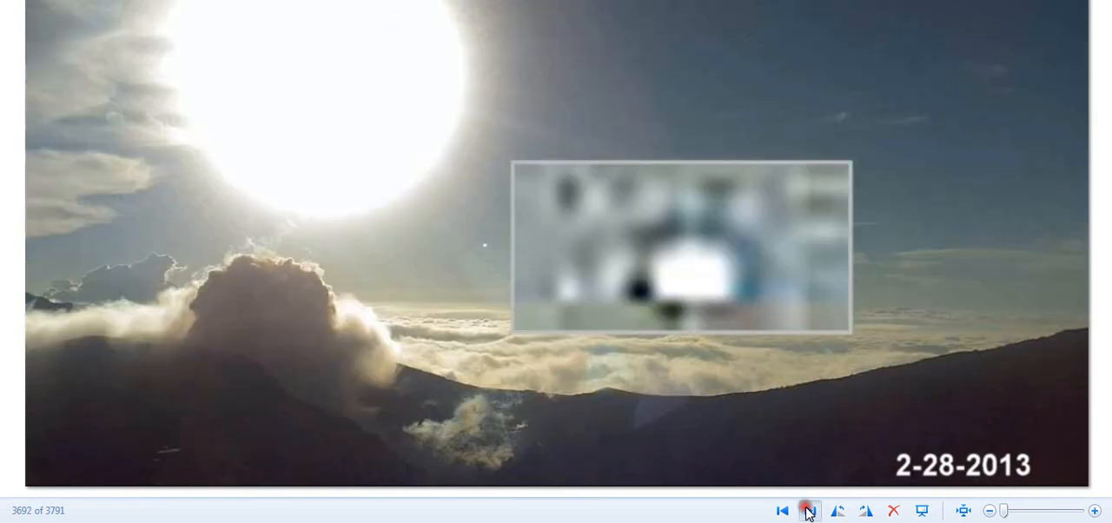
click(809, 510)
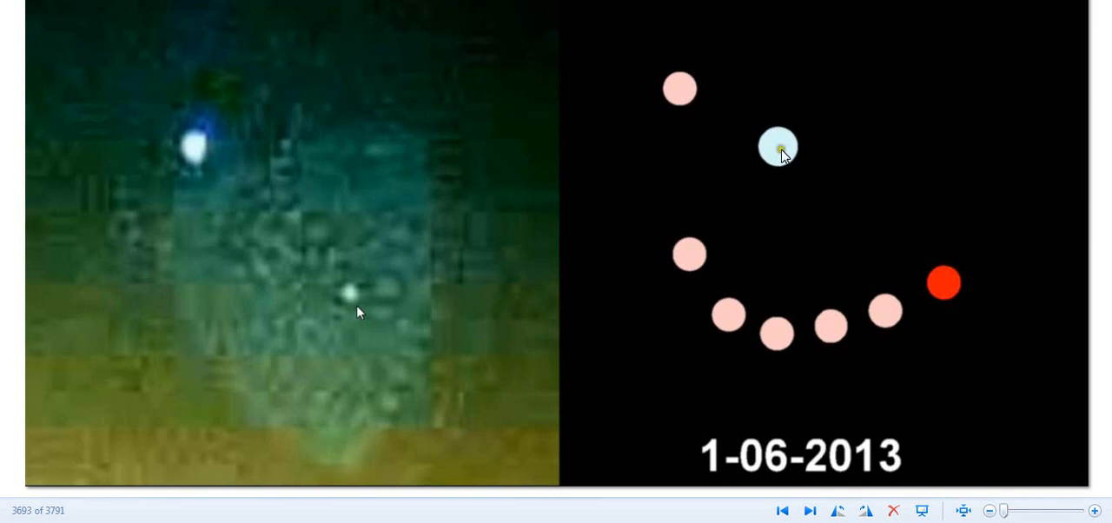
mouse_move(715, 268)
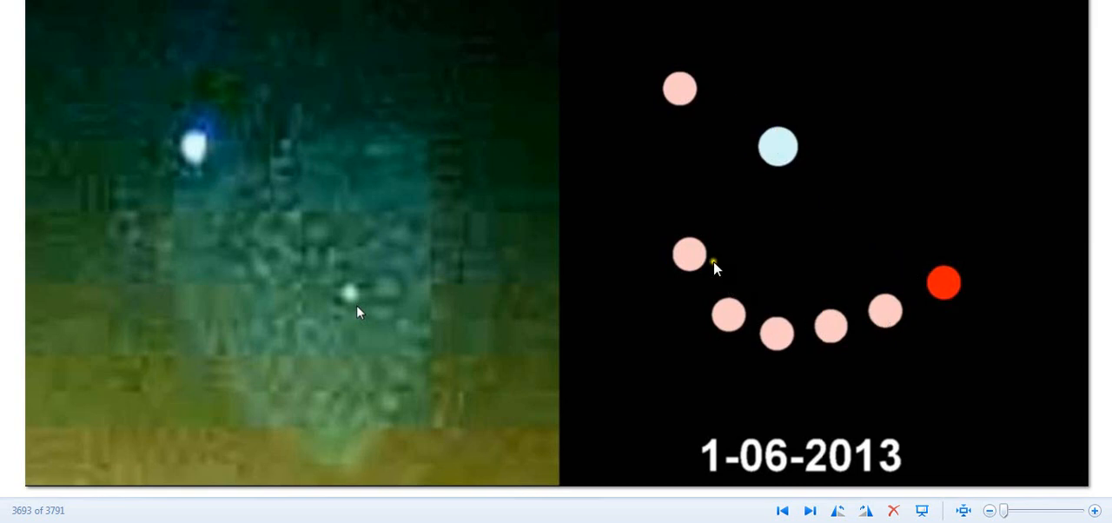
mouse_move(762, 155)
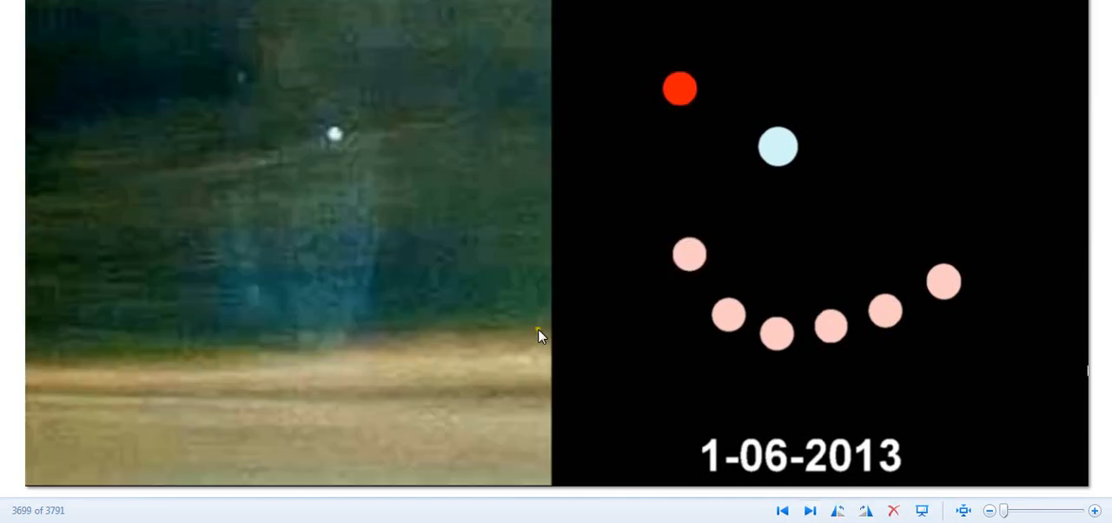
mouse_move(257, 111)
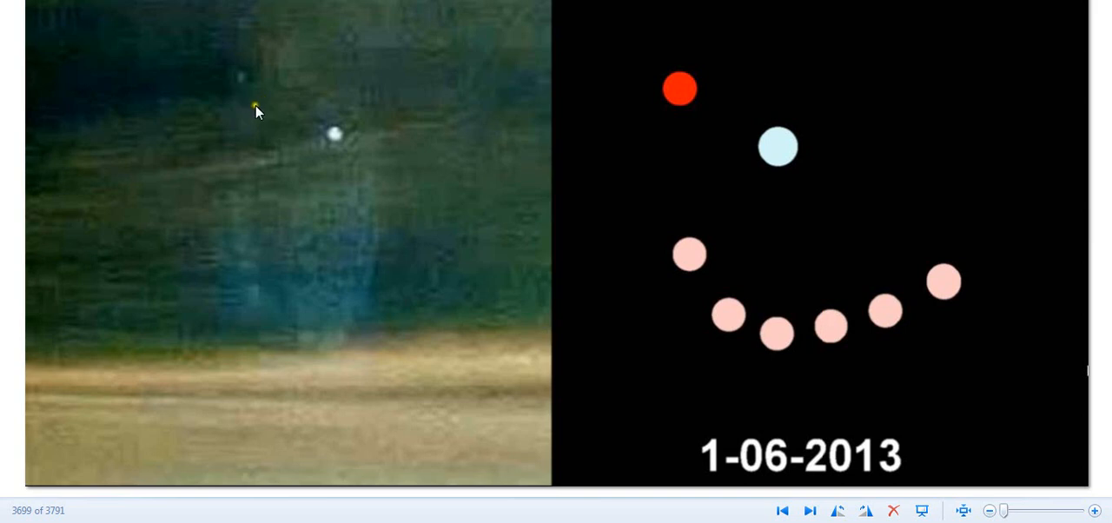
mouse_move(658, 462)
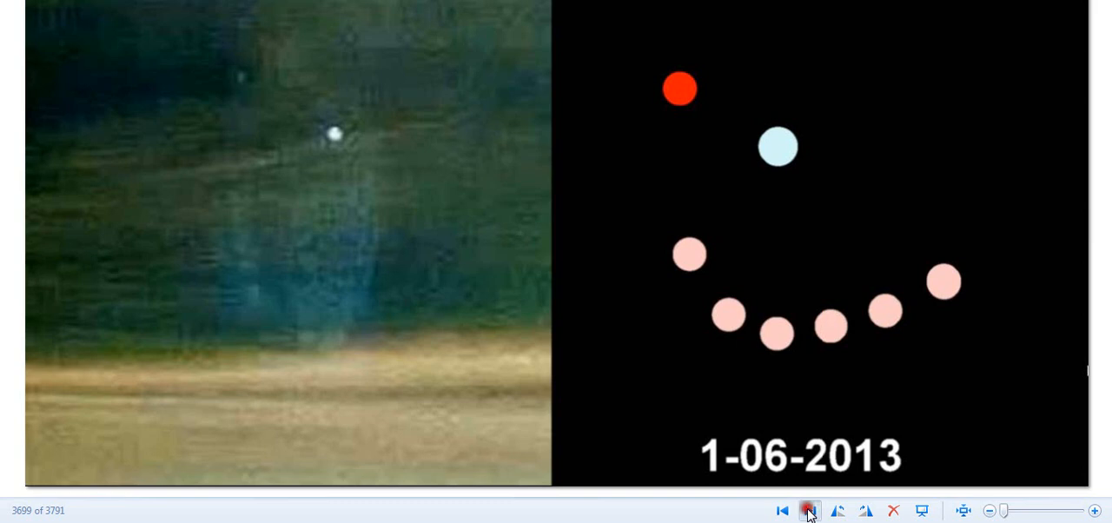
Go past the 1-06-2013 dotted-circle diagram to the next image
click(797, 510)
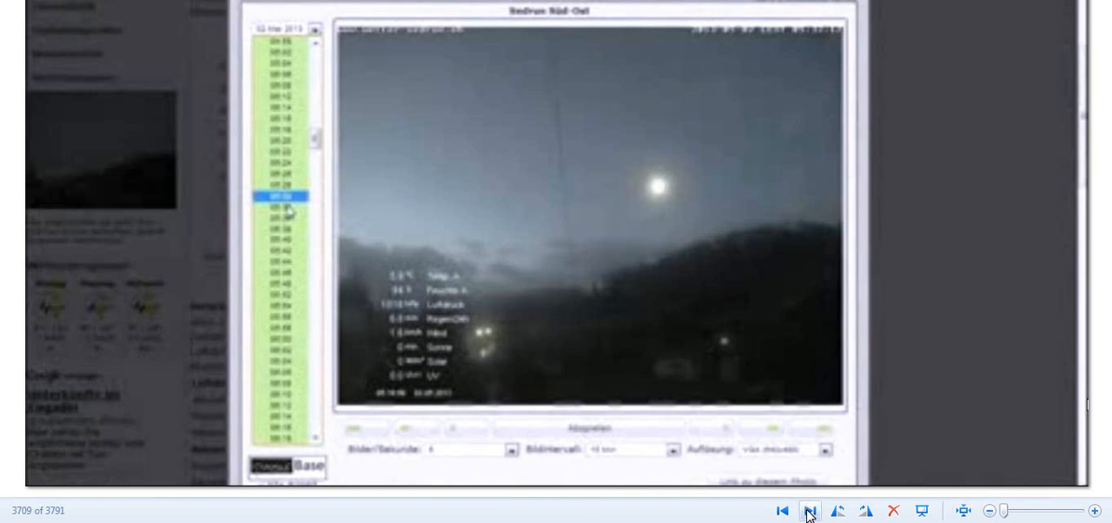
Page through the webcam stills of the bright light above the hills, from image 3709 onward
click(808, 511)
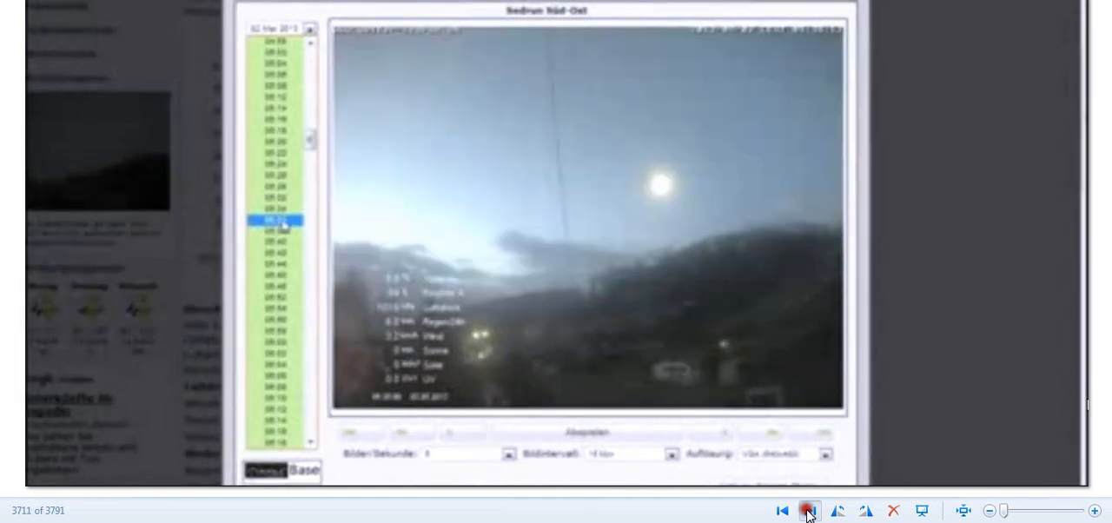
click(808, 510)
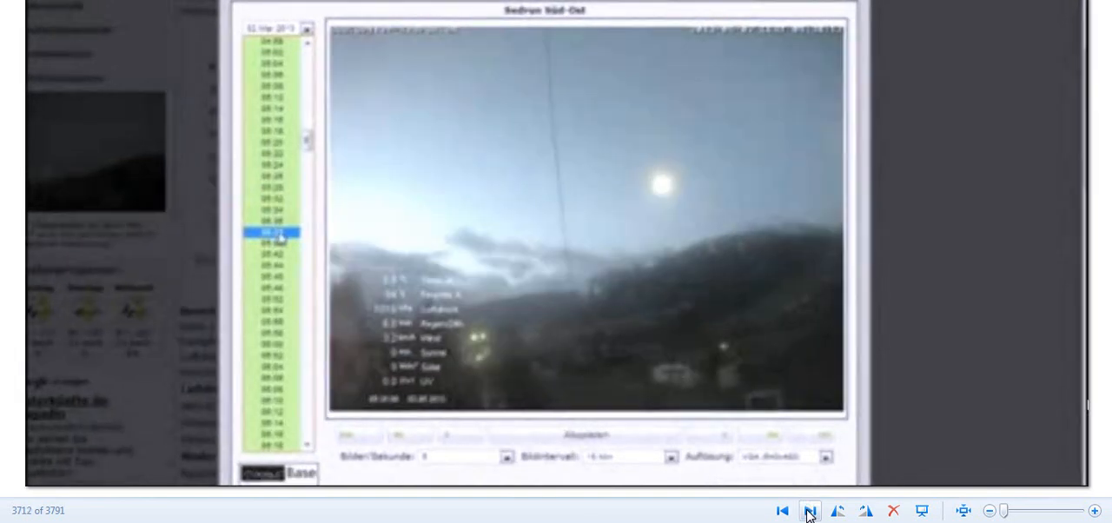
click(808, 511)
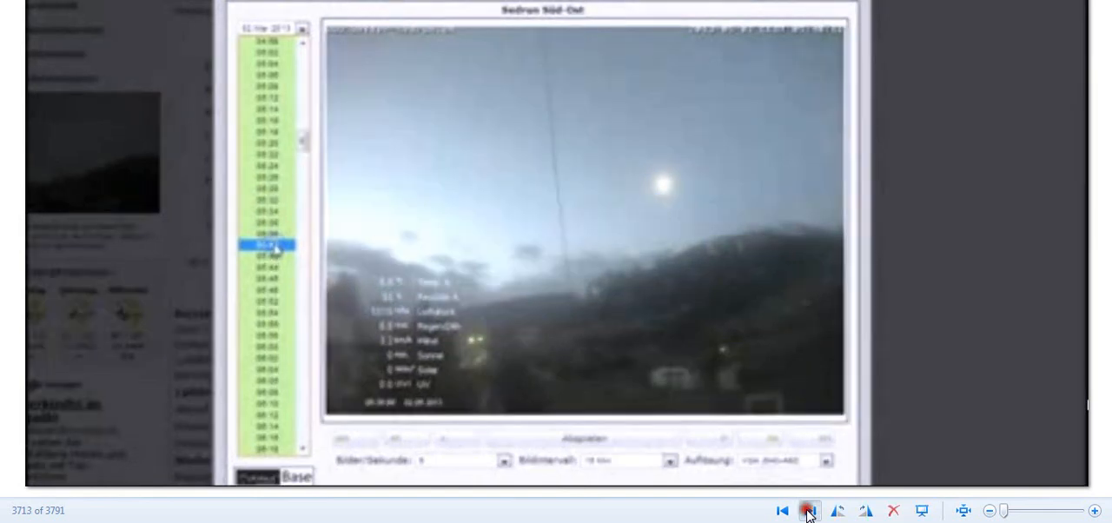
click(807, 511)
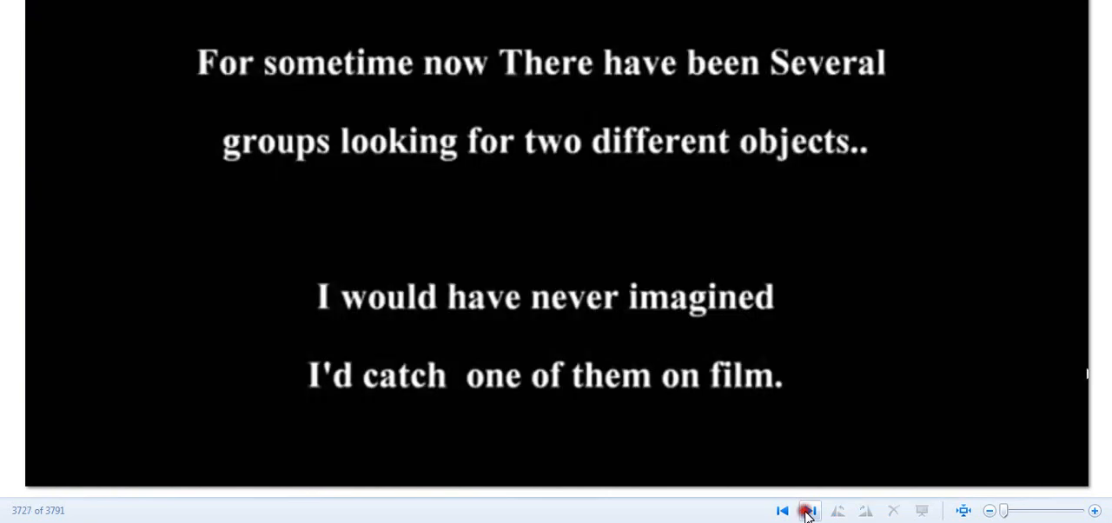
Page through the white-on-black caption slides, passing the 'Time of change' slide
click(808, 510)
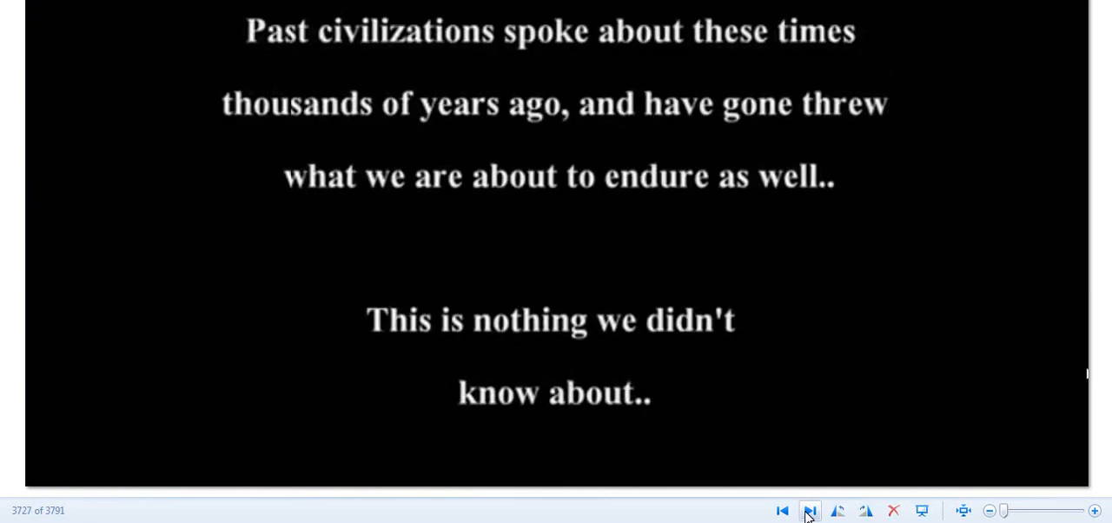
click(808, 511)
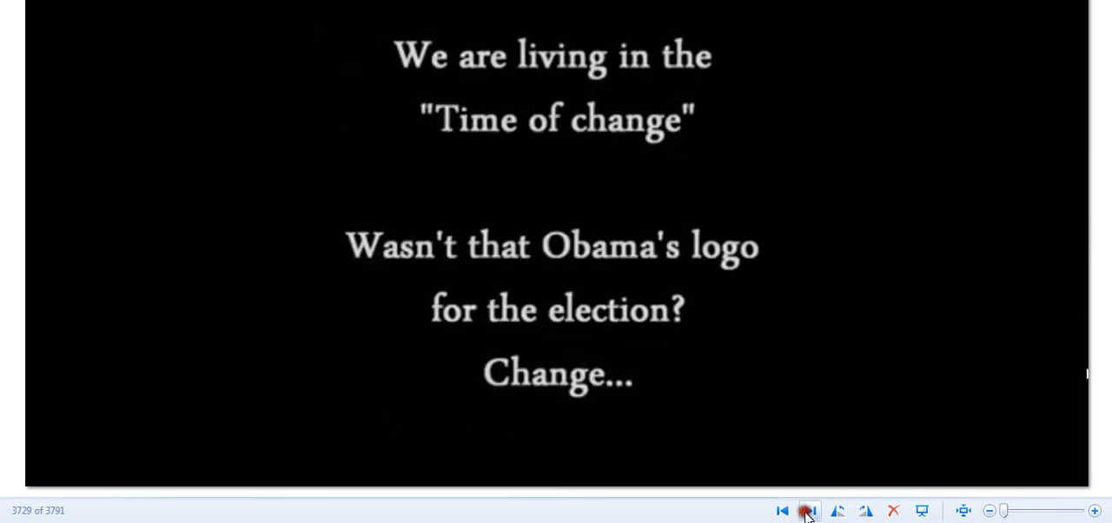
click(807, 511)
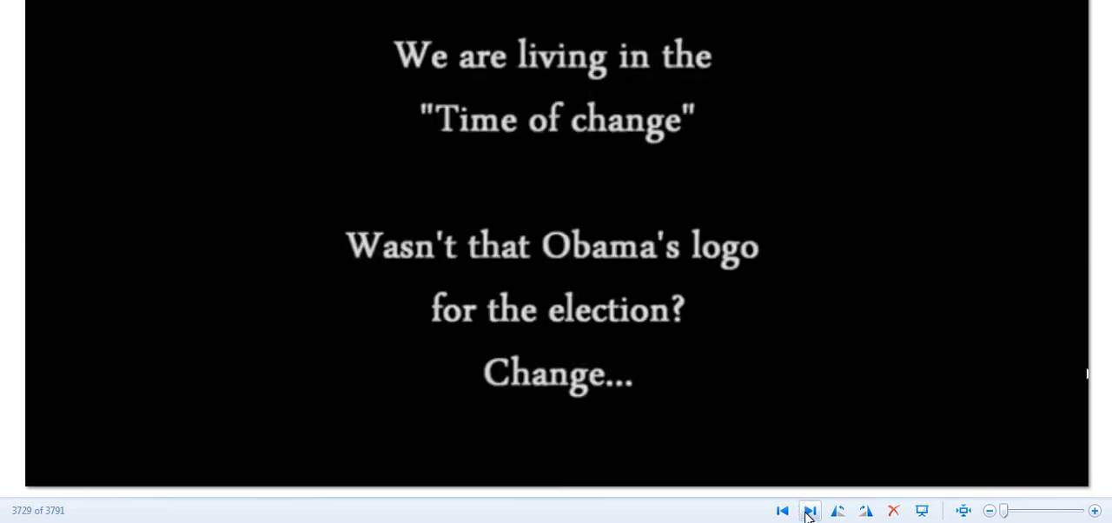
click(809, 510)
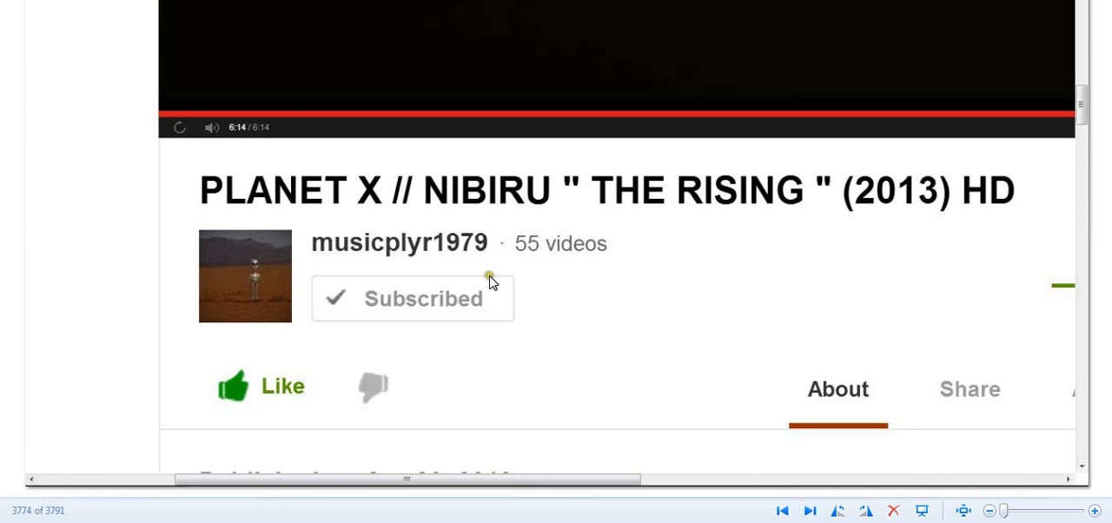
mouse_move(491, 278)
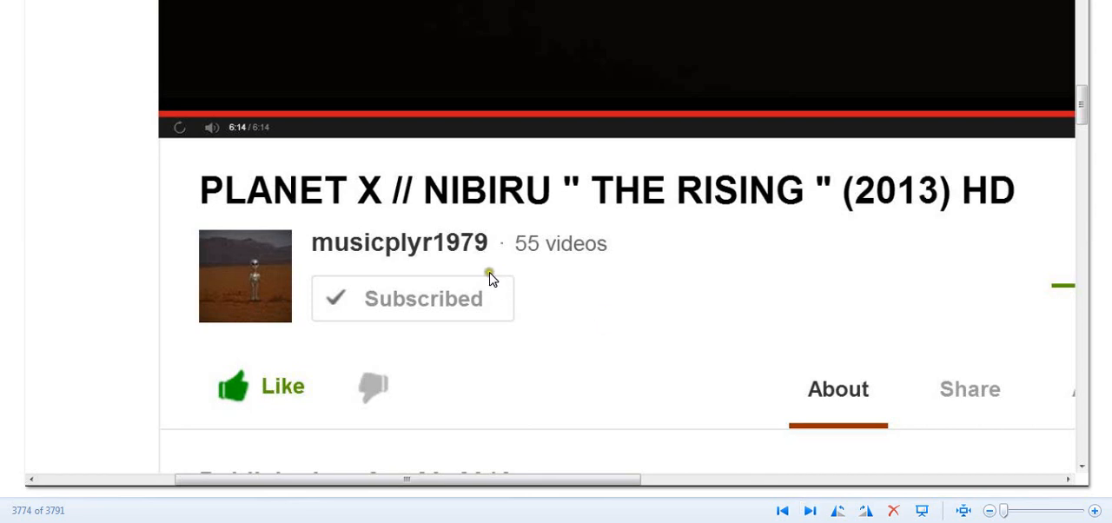
mouse_move(488, 279)
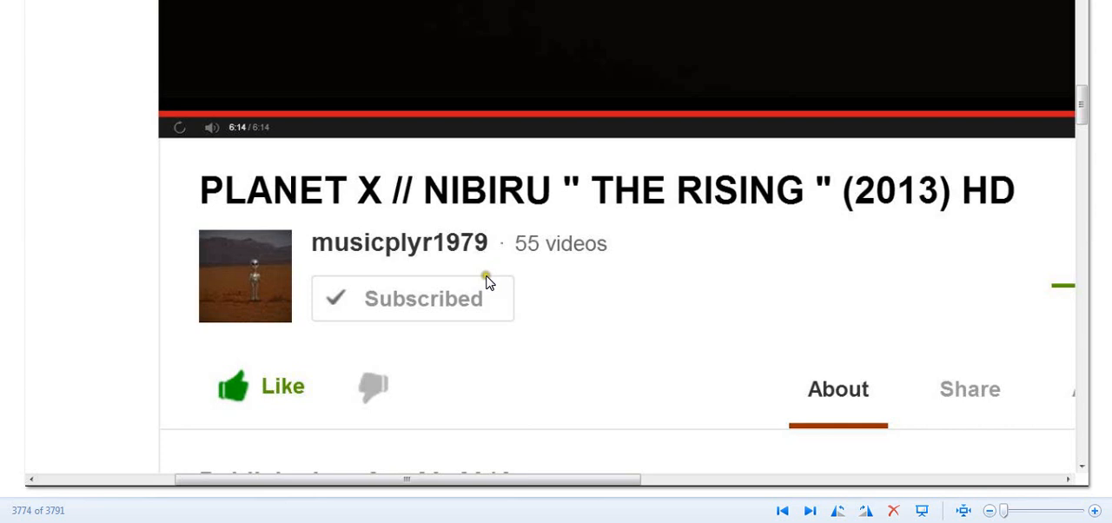
mouse_move(475, 286)
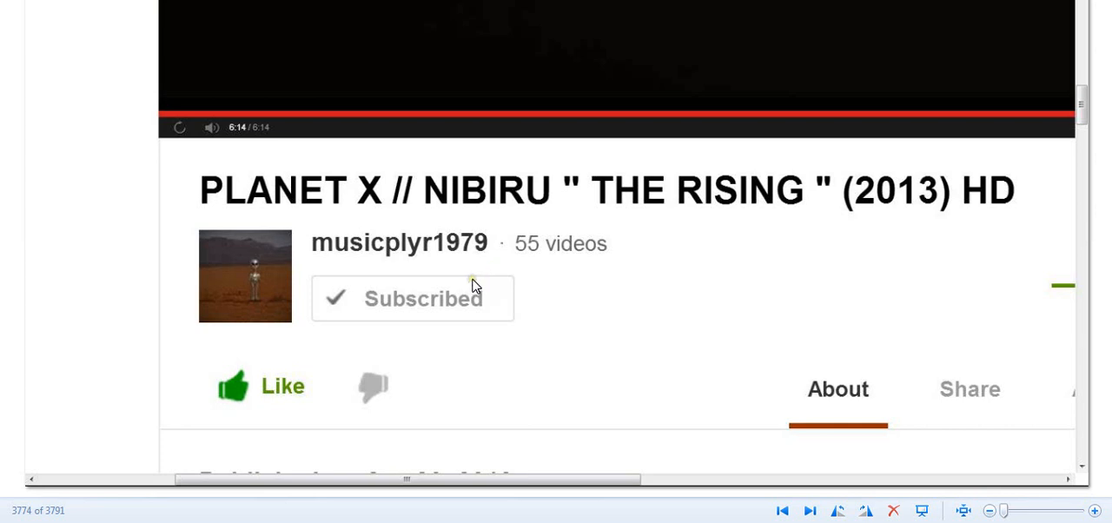
mouse_move(521, 329)
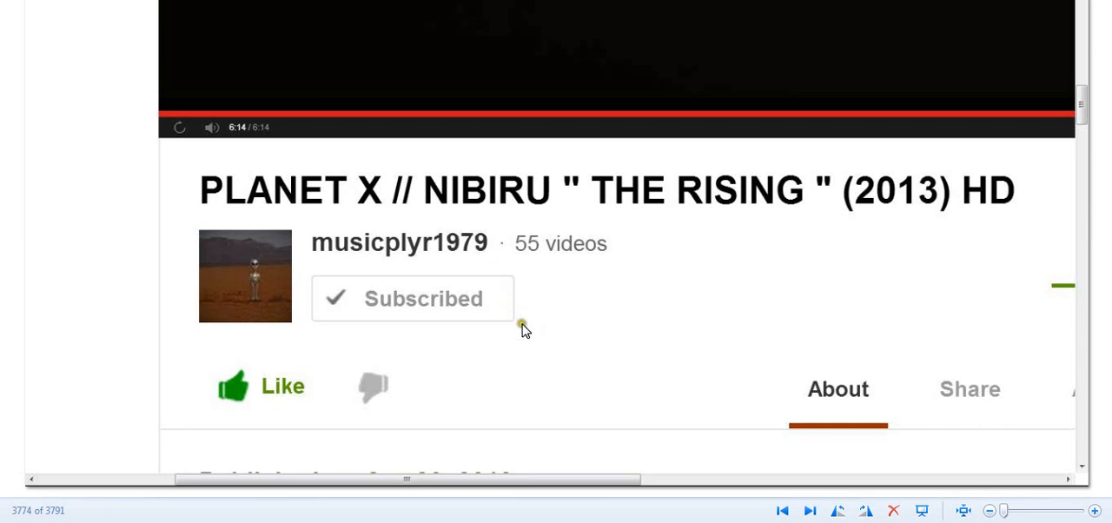
mouse_move(547, 349)
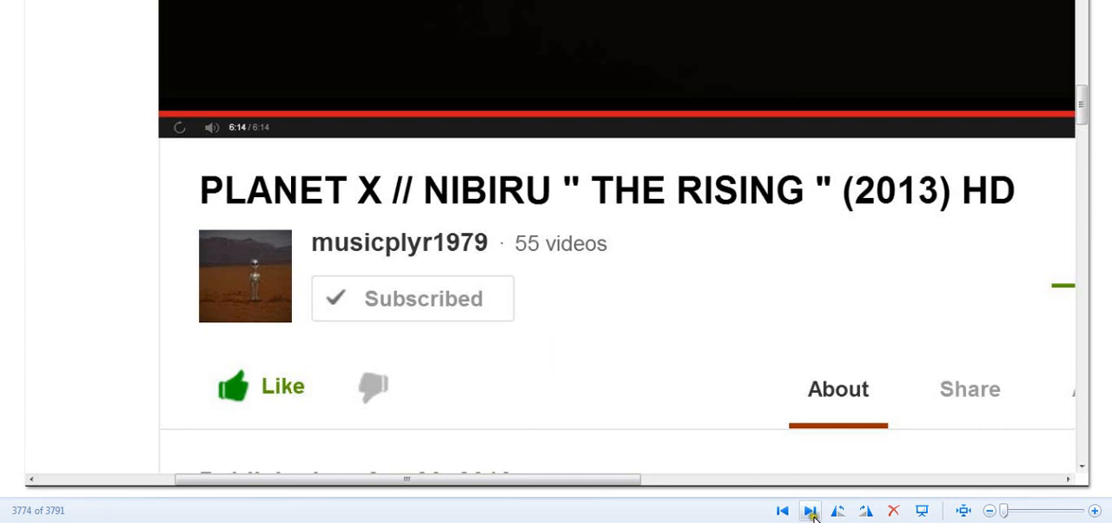
Advance past the 'NIBIRU?? BETTER IMAGES FROM 2013-05-02' screenshot to image 3777's glowing orb still
click(808, 511)
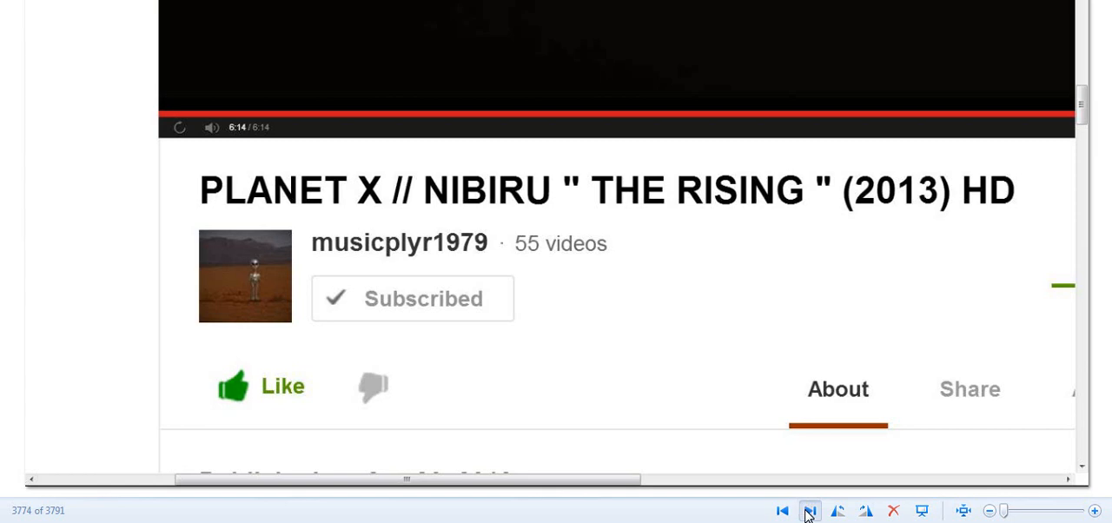
click(808, 511)
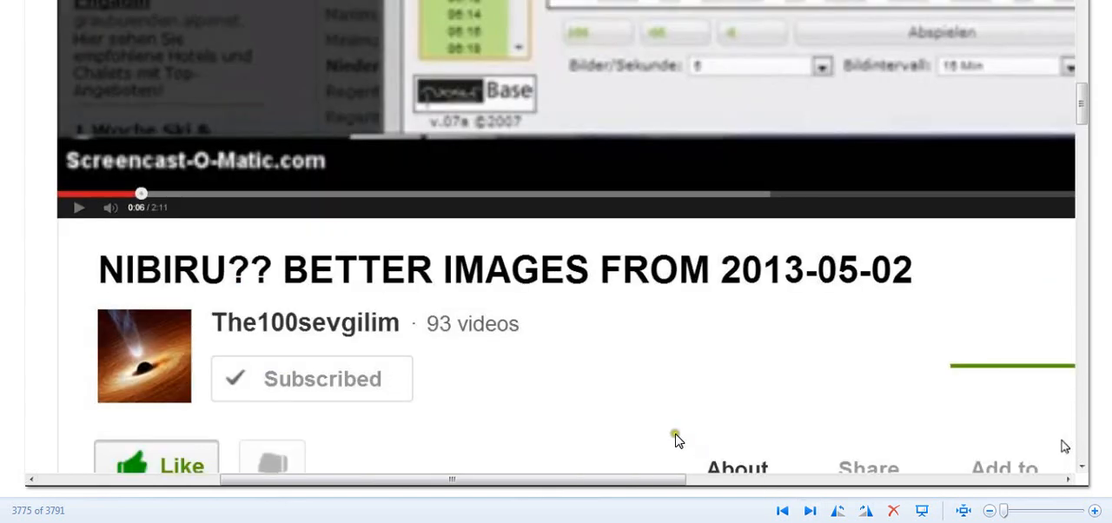
mouse_move(534, 388)
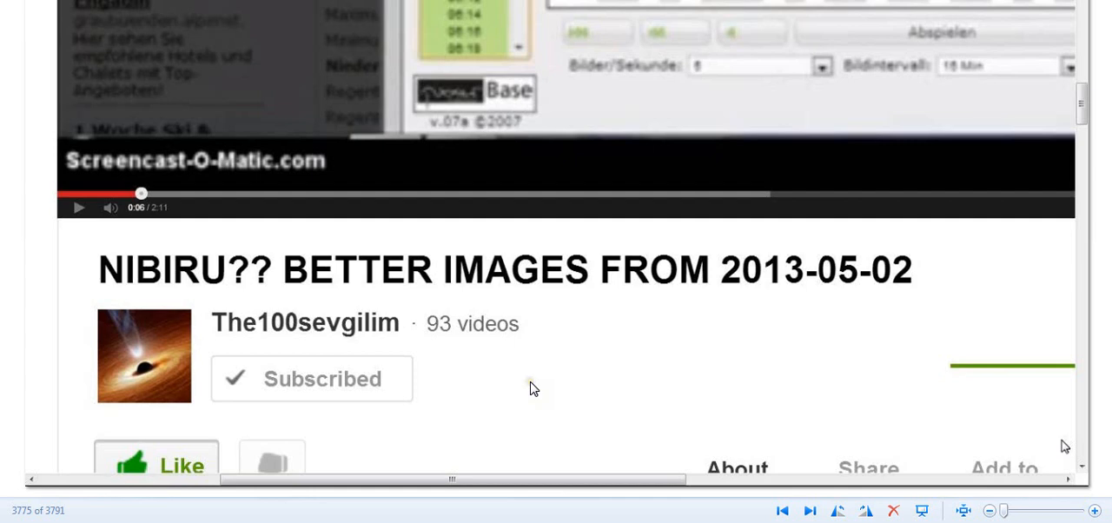
mouse_move(511, 385)
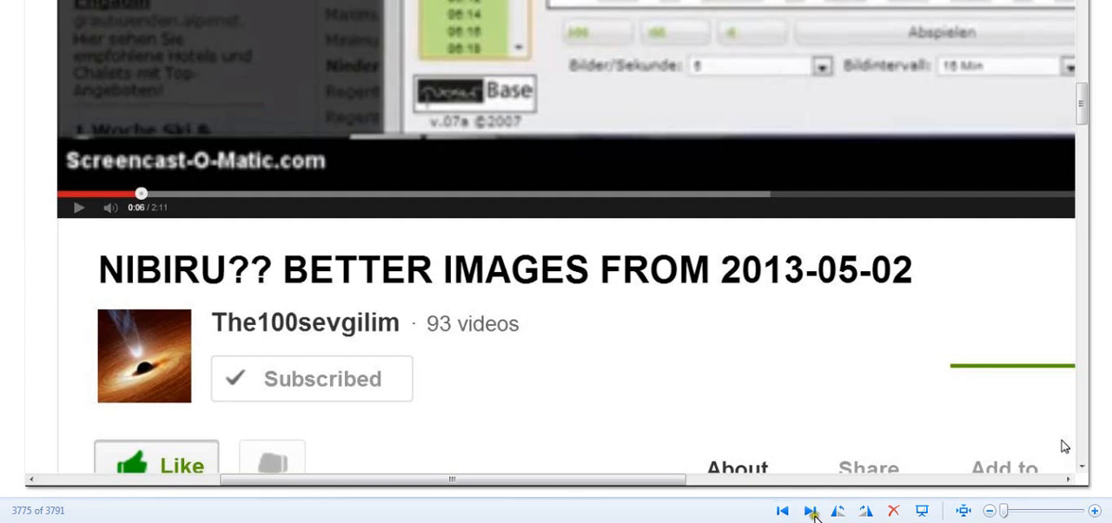
click(807, 511)
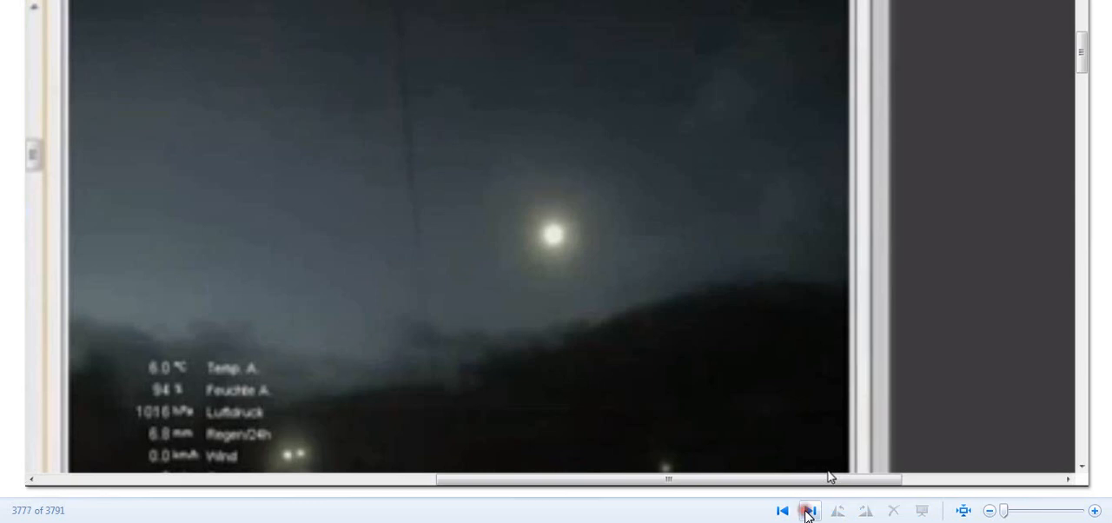
Advance to the Antarctic research station webcam still, image 3781 of 3791
click(807, 511)
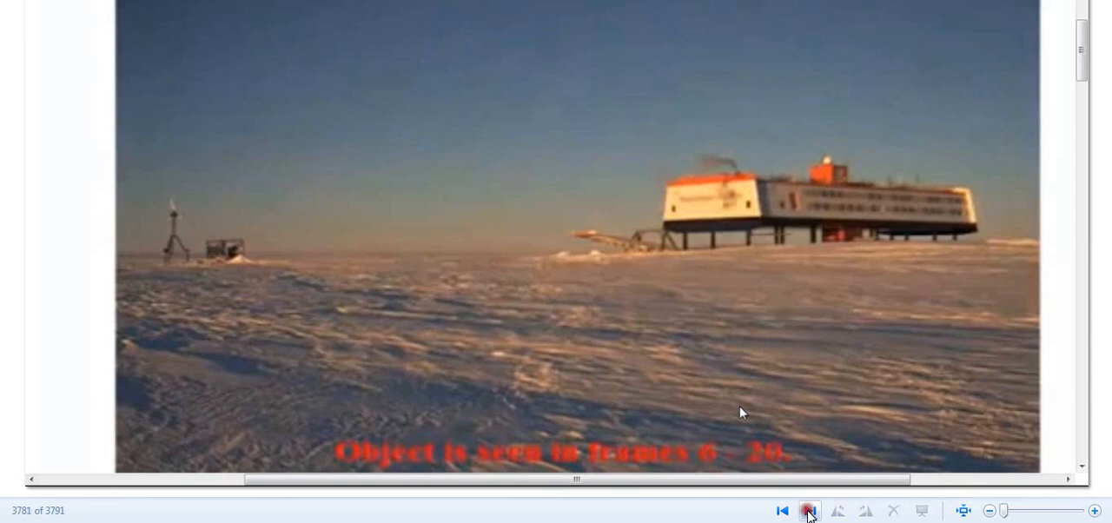
click(808, 511)
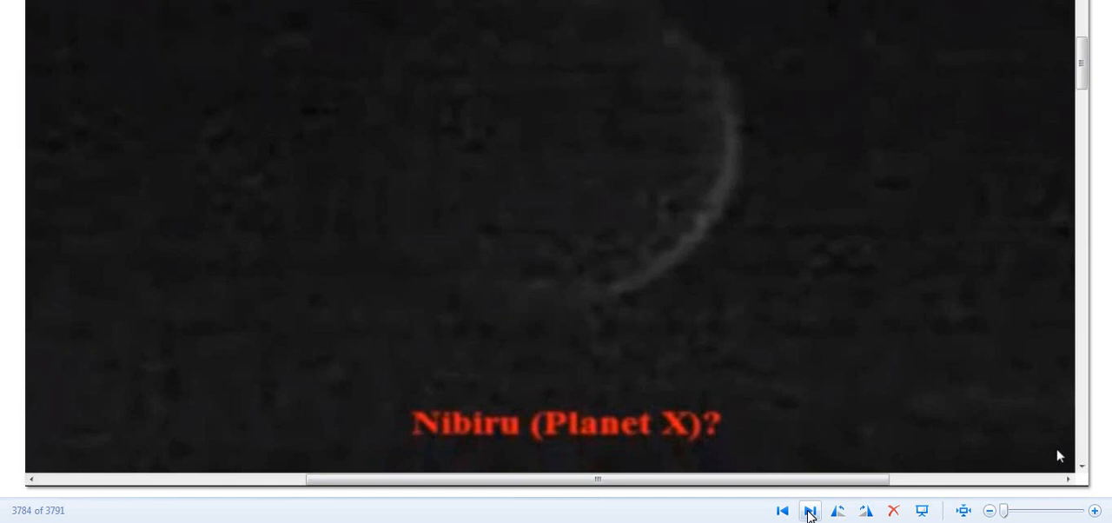